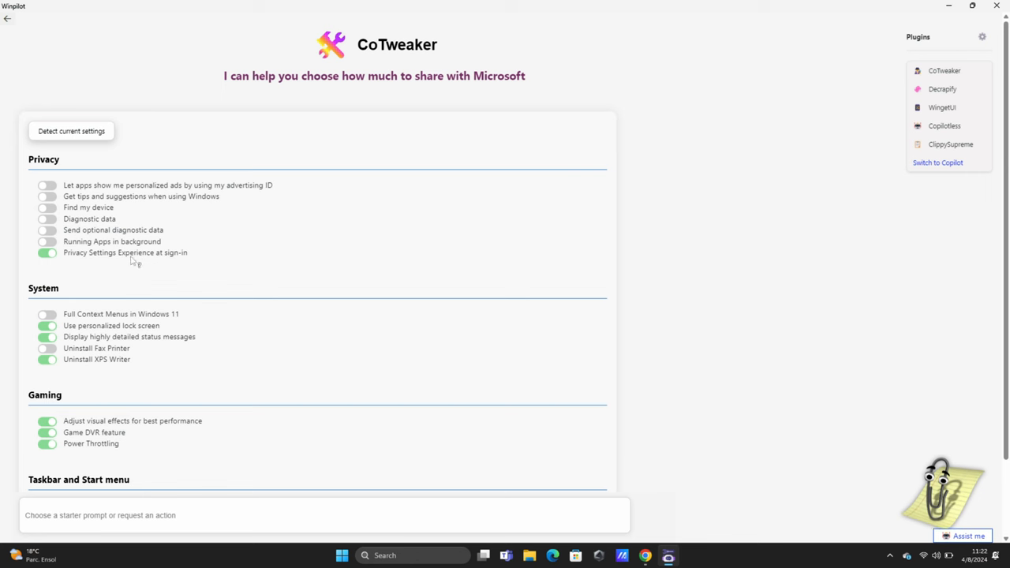
# Scroll through CoTweaker settings, then browse Decrapify's list of 123 removable app packages
pyautogui.scroll(-3)
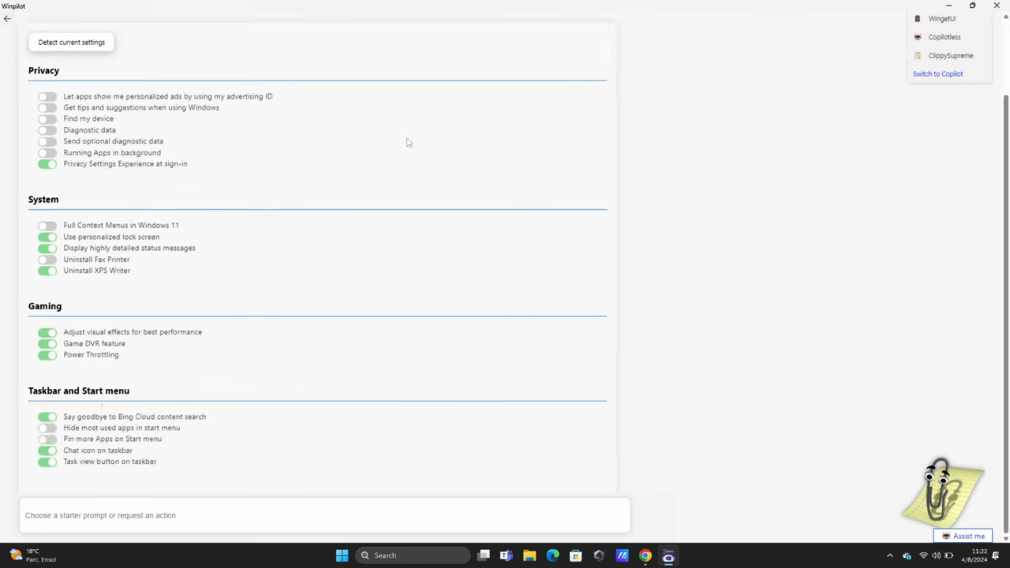
pyautogui.click(941, 88)
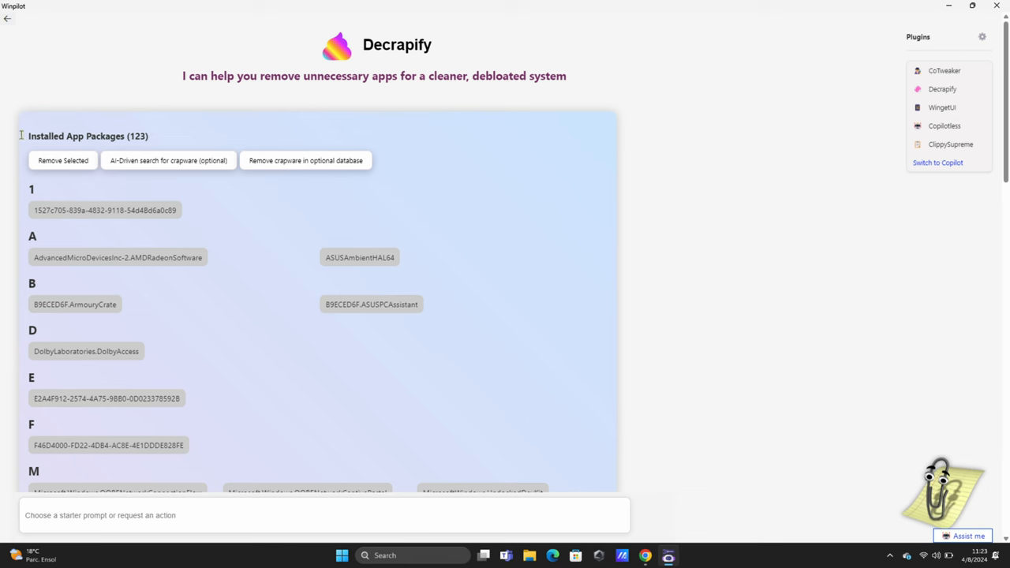
pyautogui.scroll(-3)
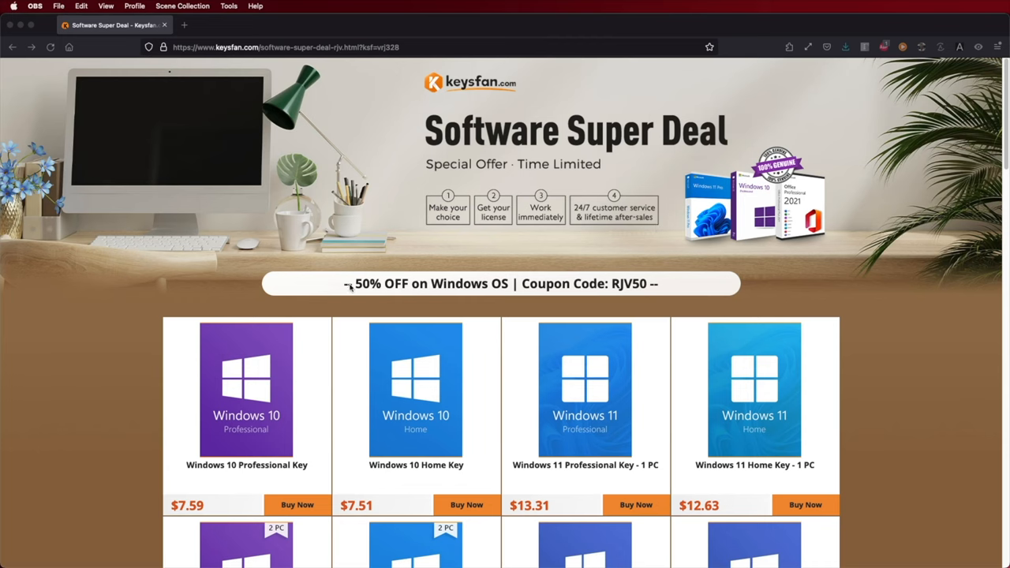
# Add the $26.61 Windows 11 Professional key to the Keysfan cart and enter the coupon code
pyautogui.scroll(-3)
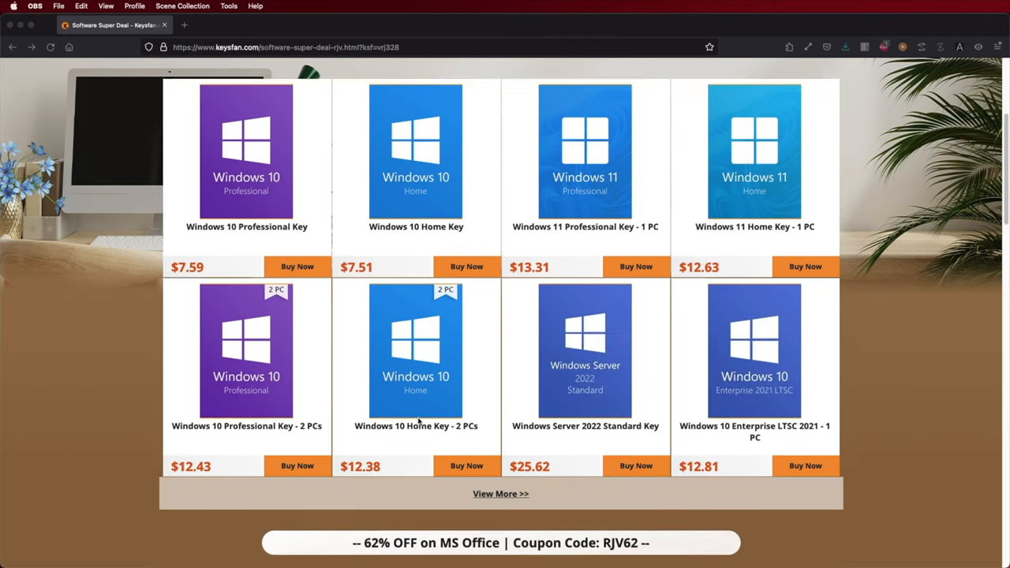
pyautogui.scroll(-3)
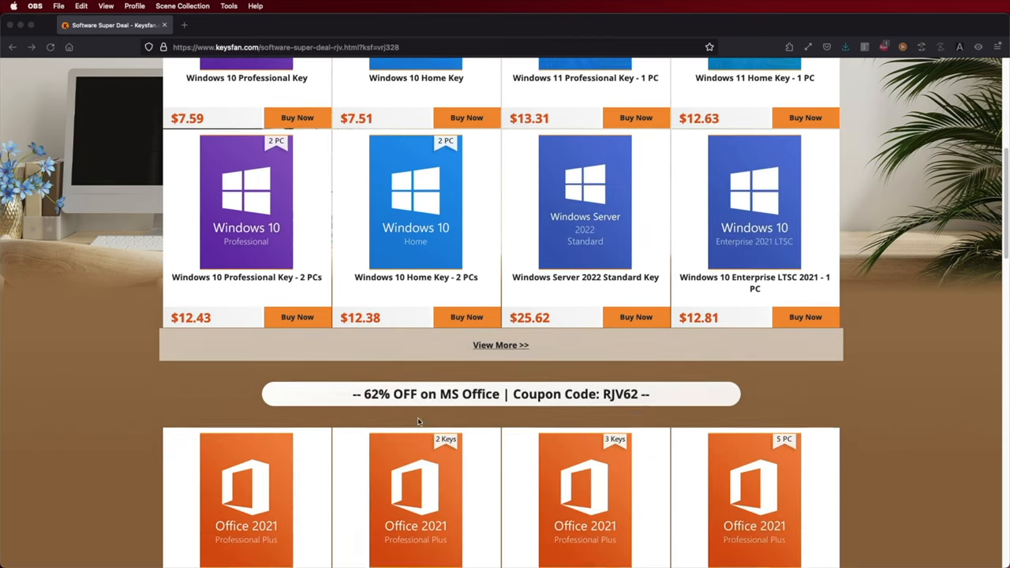
pyautogui.scroll(-3)
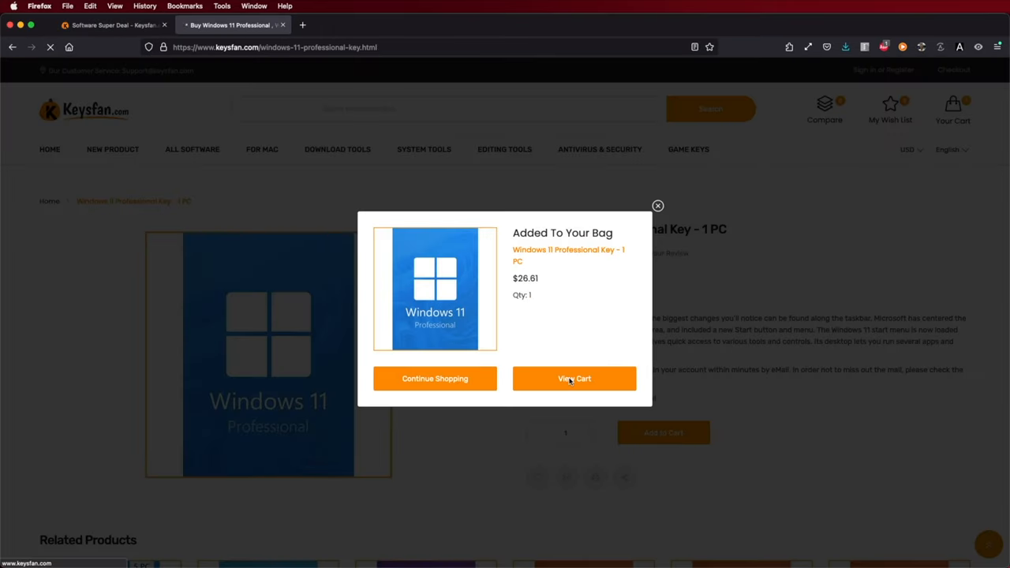
pyautogui.click(574, 379)
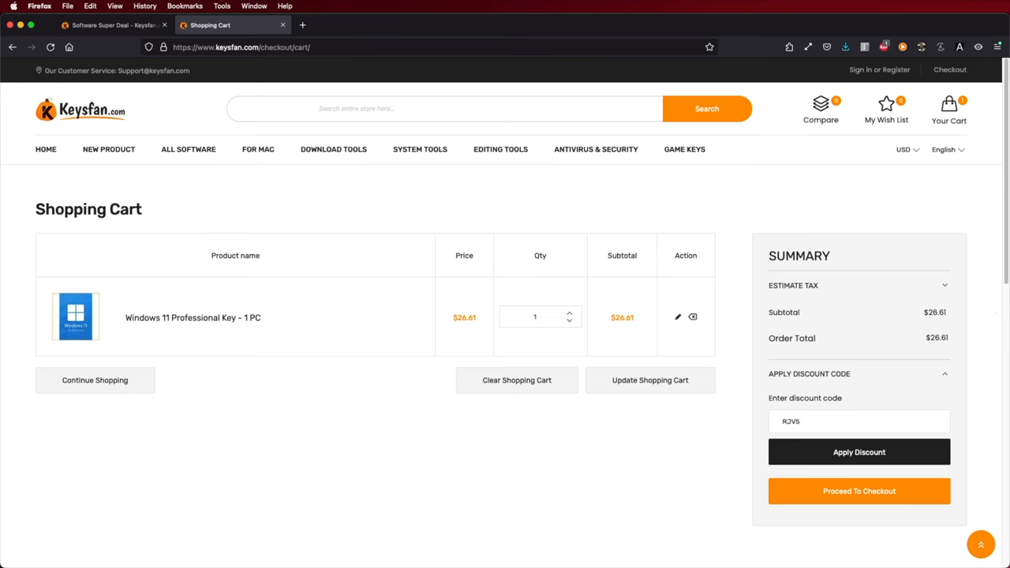
pyautogui.write('0')
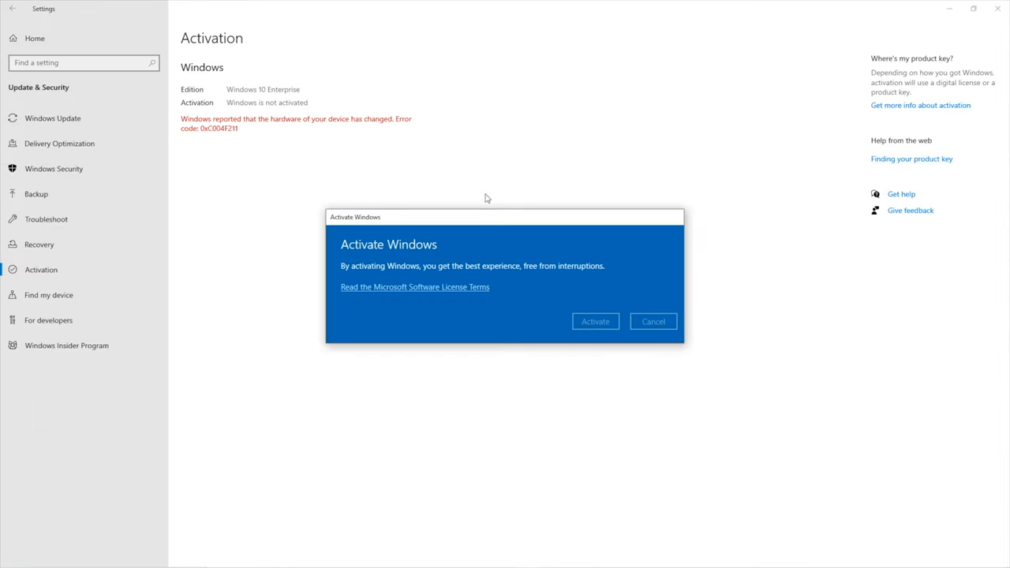
# Respond to the Activate Windows prompt on the Windows 10 Enterprise Activation page
pyautogui.click(595, 321)
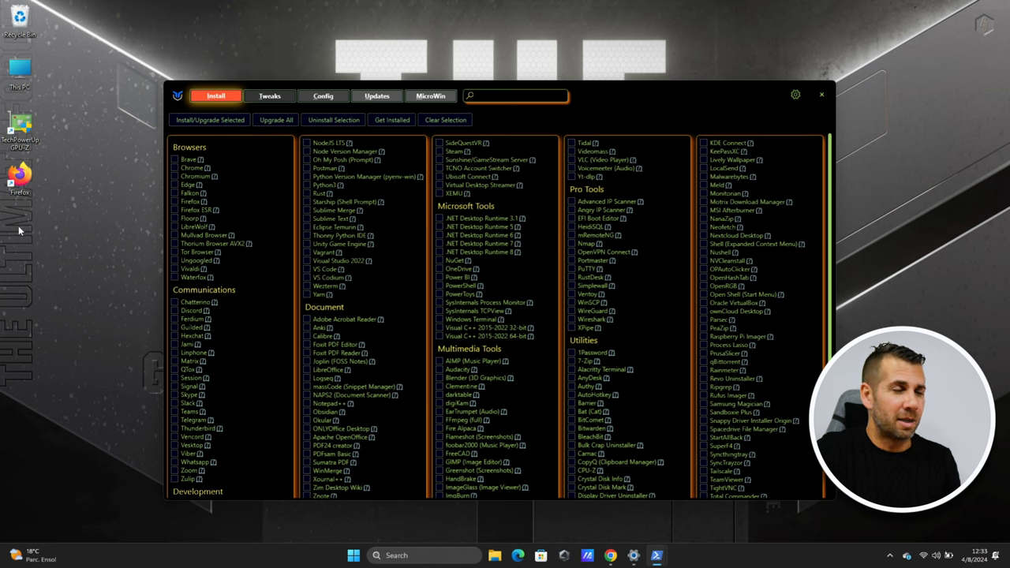
pyautogui.rightClick(20, 126)
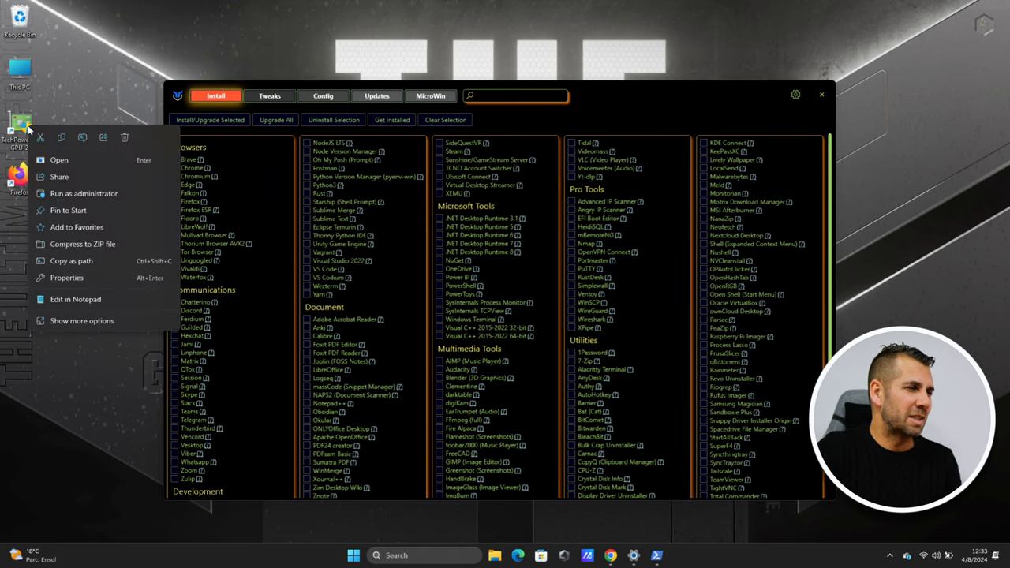
pyautogui.click(106, 147)
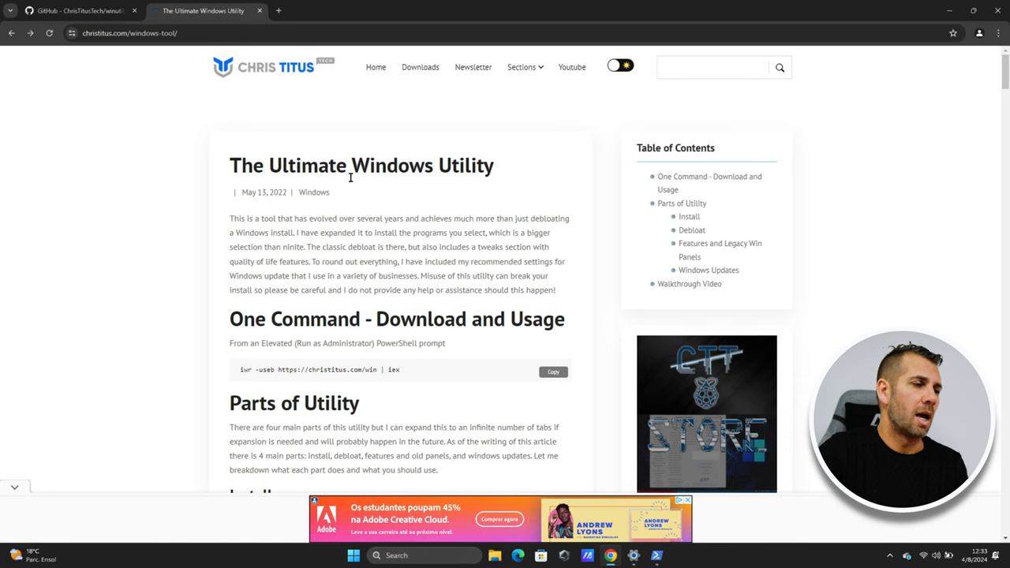
pyautogui.moveTo(276, 205)
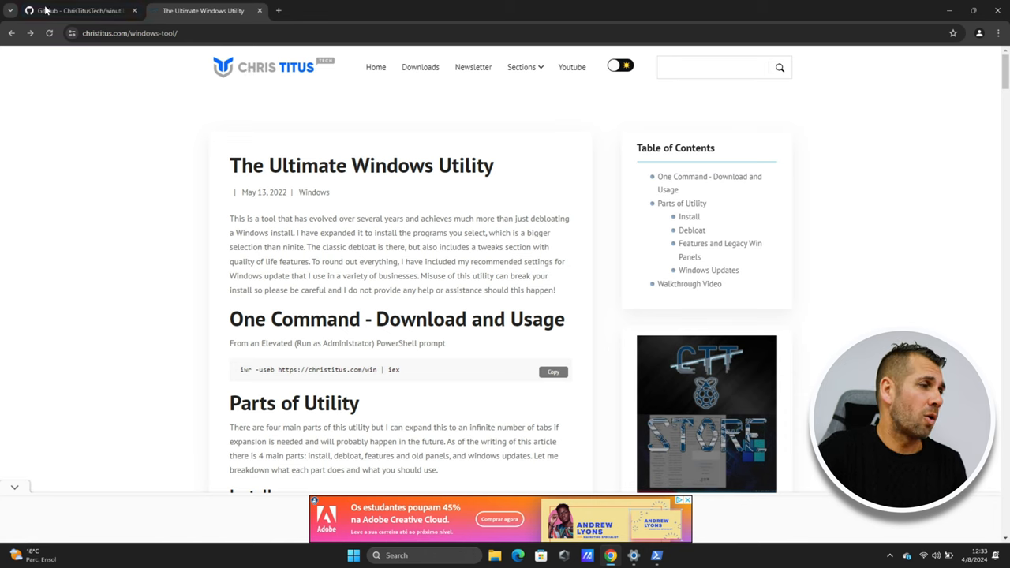
pyautogui.click(75, 10)
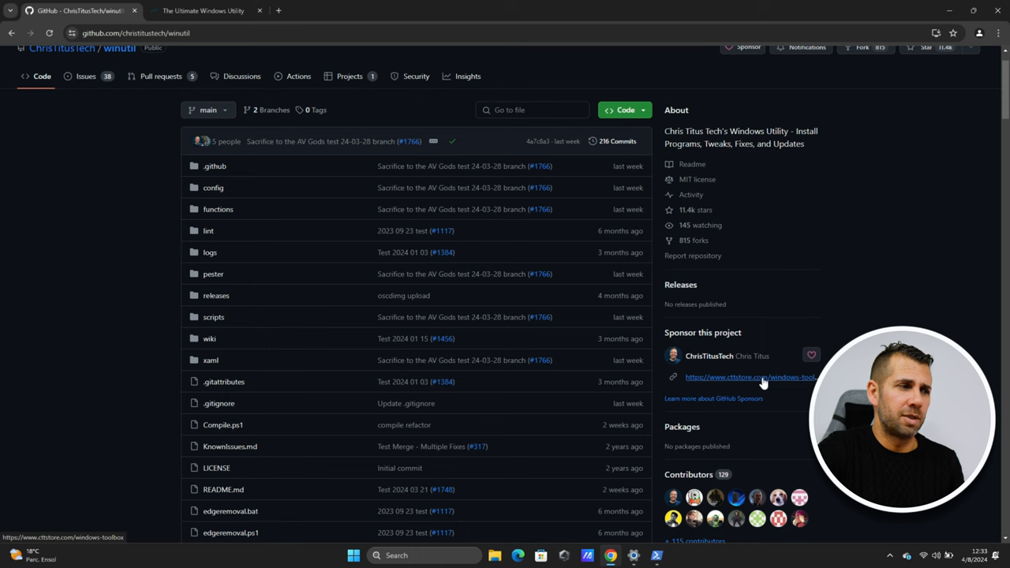
pyautogui.scroll(-3)
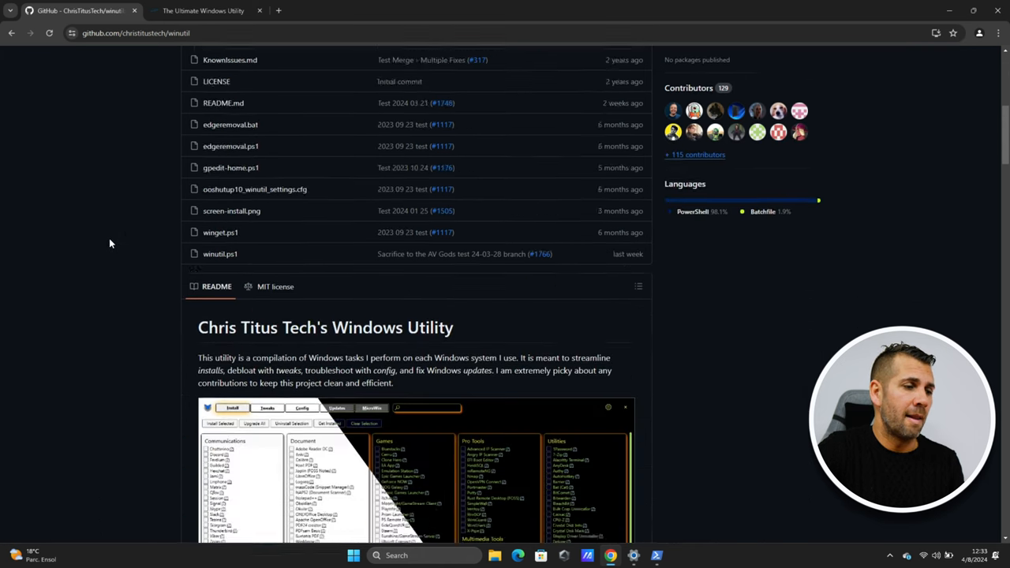
pyautogui.scroll(-3)
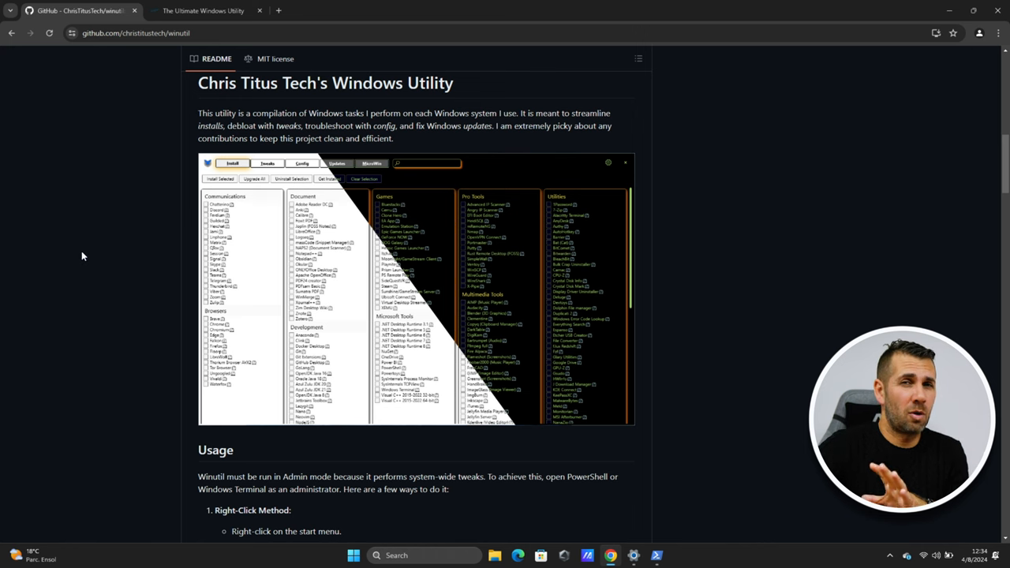
pyautogui.click(203, 10)
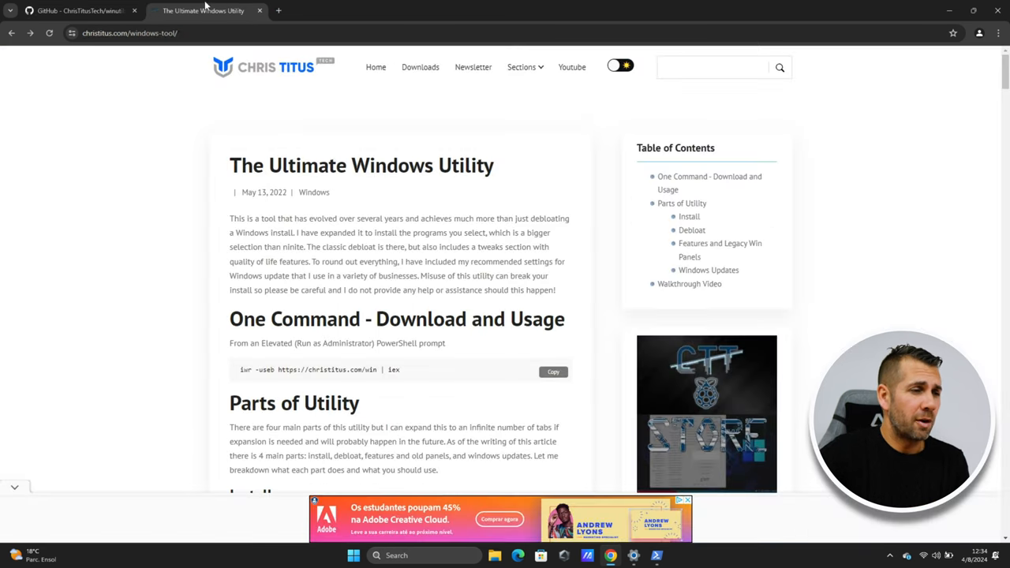
pyautogui.scroll(-3)
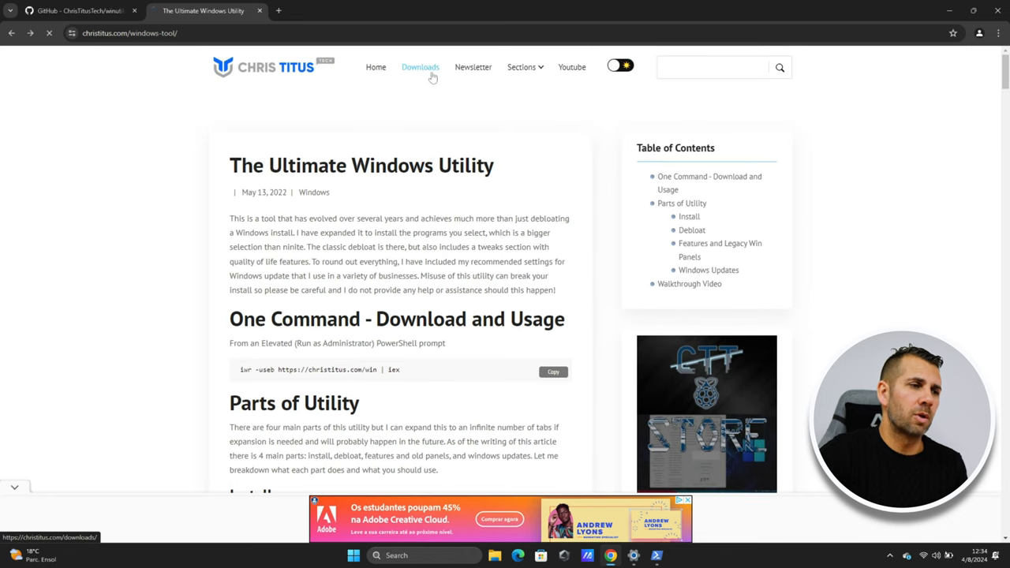
# View the Windows Toolbox download page and GitHub README launch commands, then minimize Chrome
pyautogui.click(420, 67)
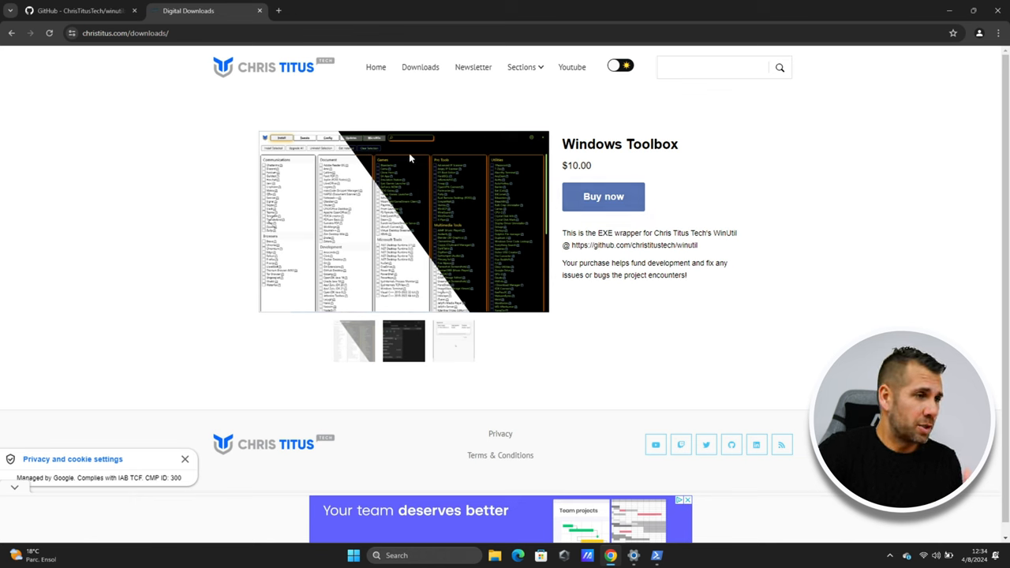
pyautogui.click(79, 10)
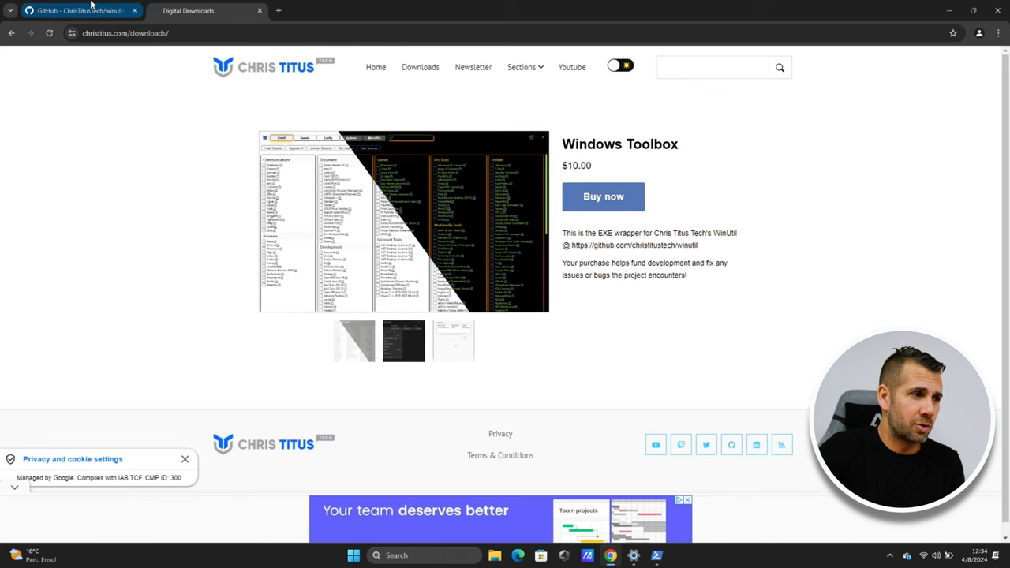
pyautogui.click(79, 10)
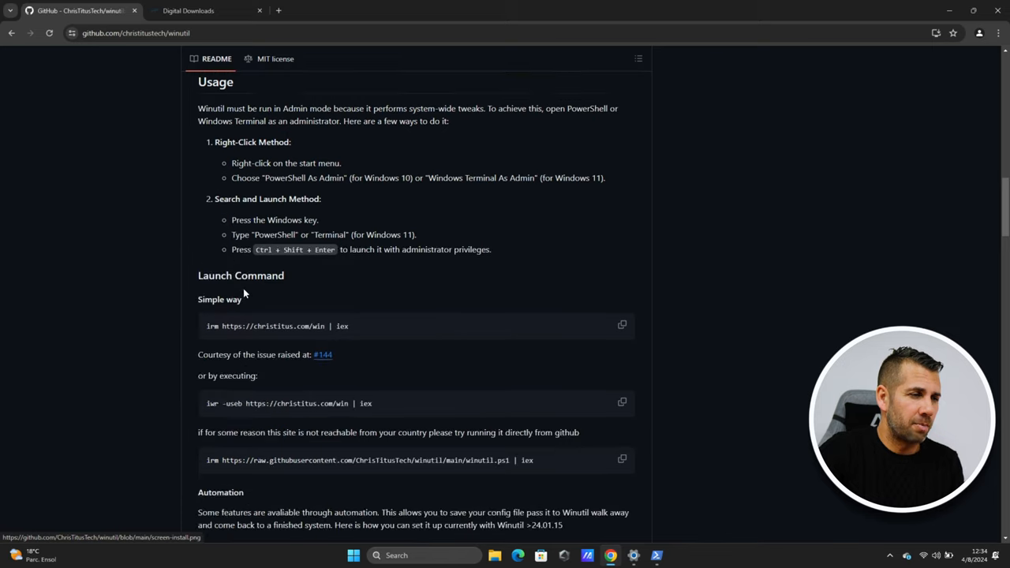
pyautogui.scroll(-3)
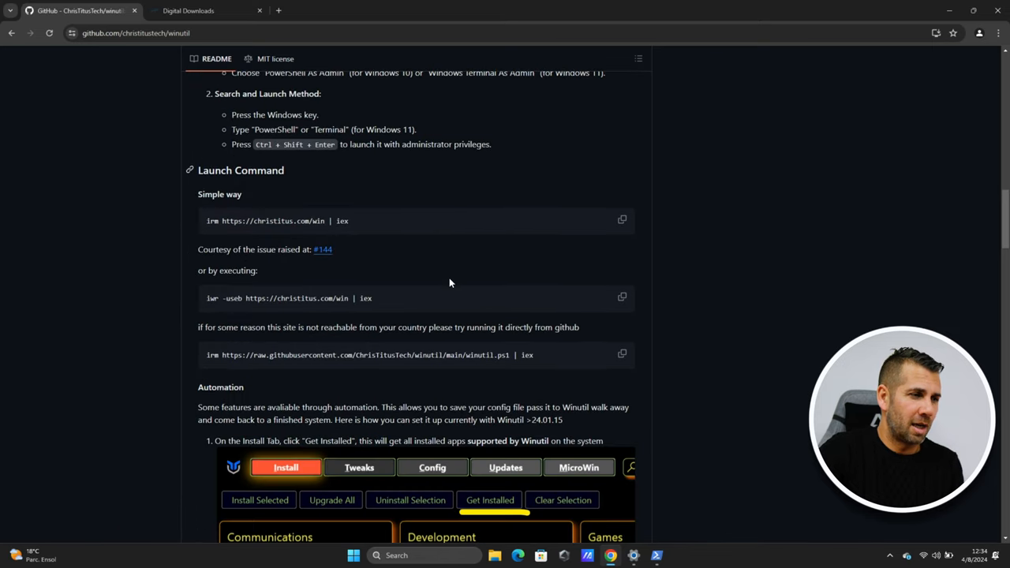
pyautogui.click(621, 220)
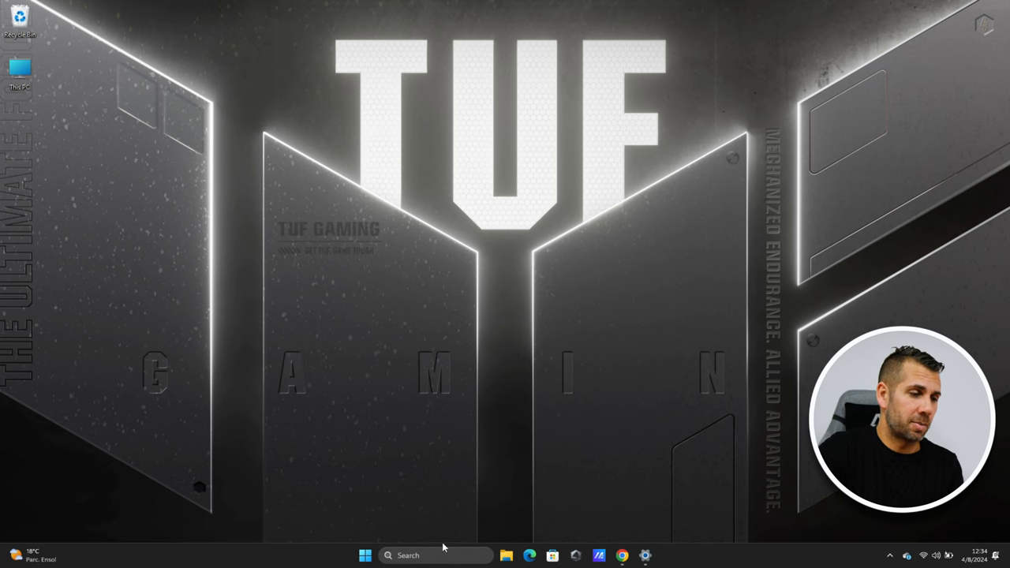
# Search 'pow' and run Windows PowerShell as administrator
pyautogui.write('powershe')
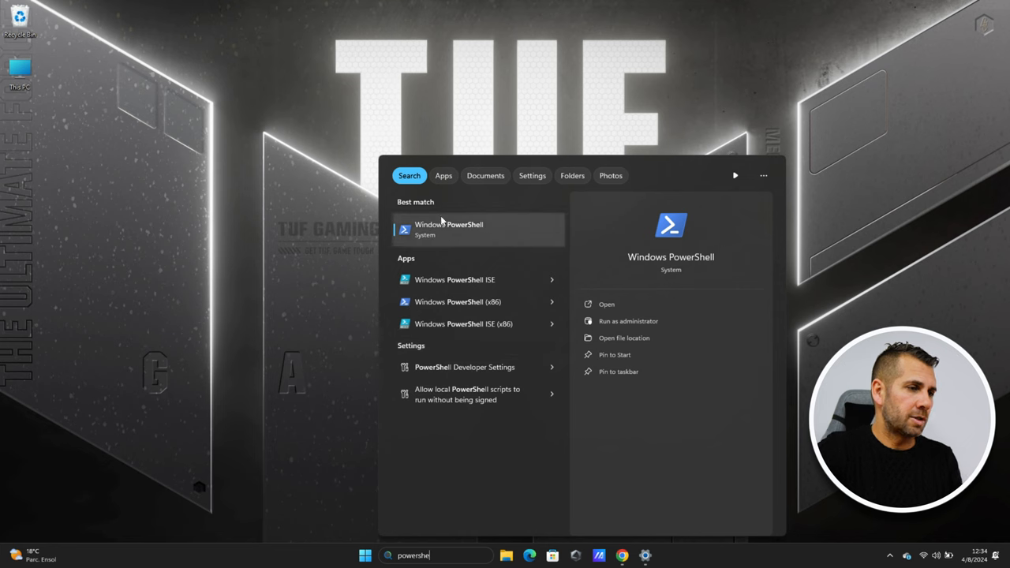
pyautogui.rightClick(448, 228)
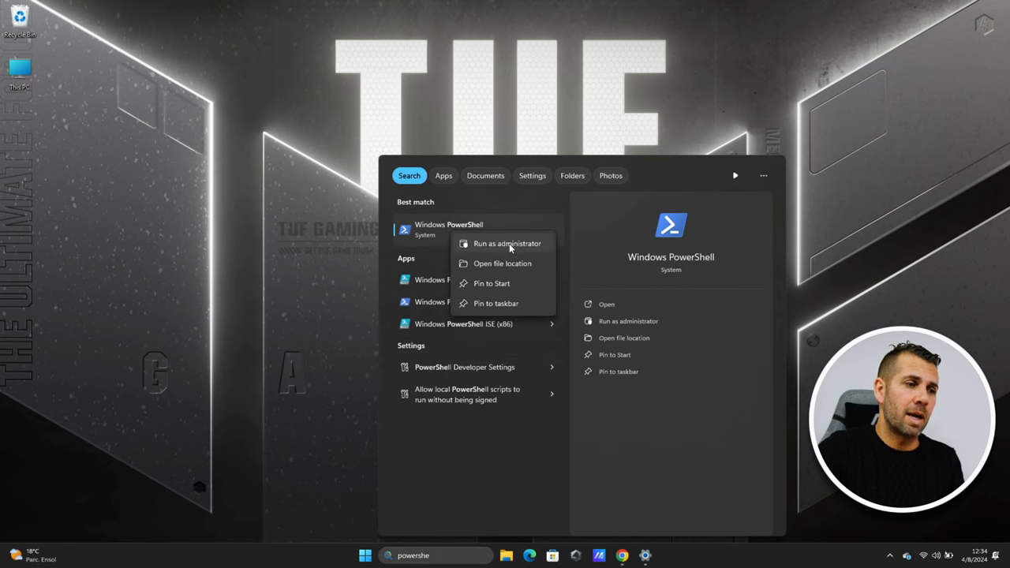
pyautogui.click(507, 243)
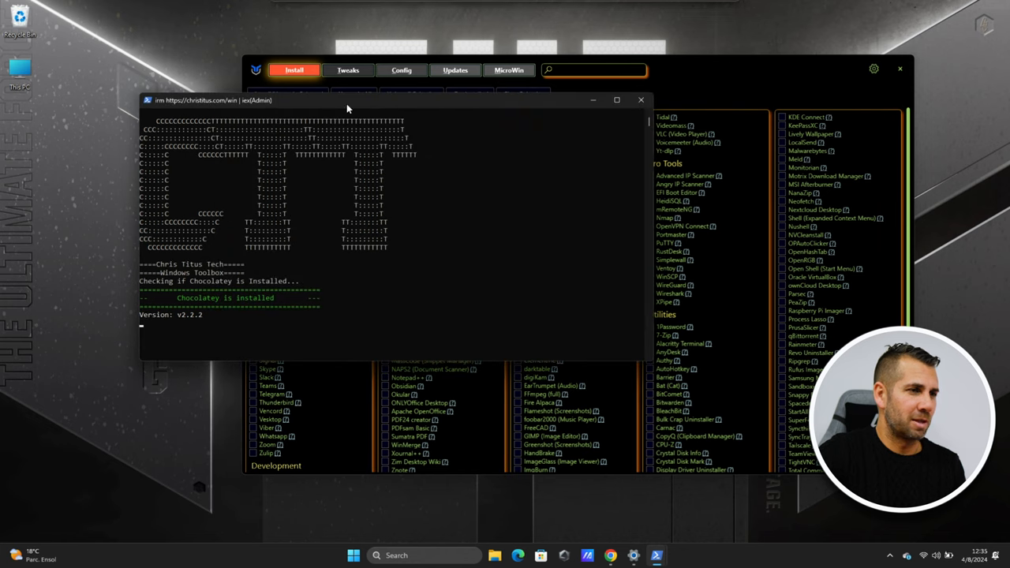
pyautogui.moveTo(749, 75)
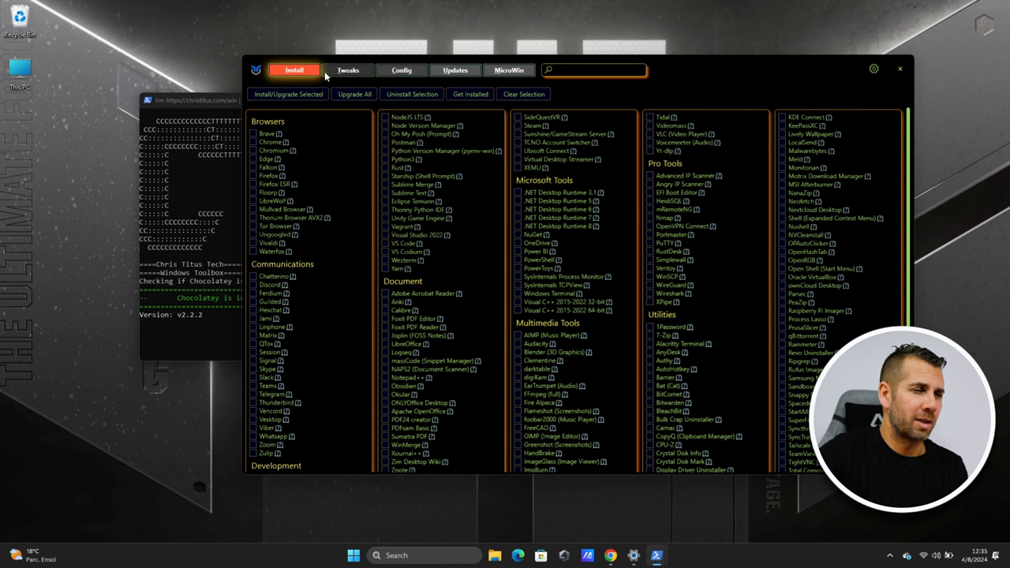
pyautogui.moveTo(343, 217)
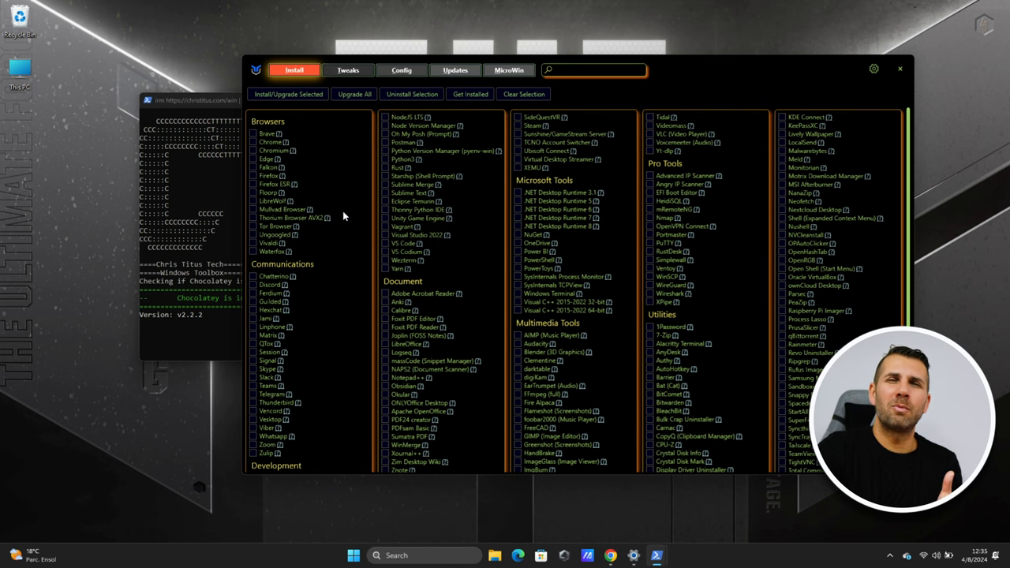
pyautogui.moveTo(268, 158)
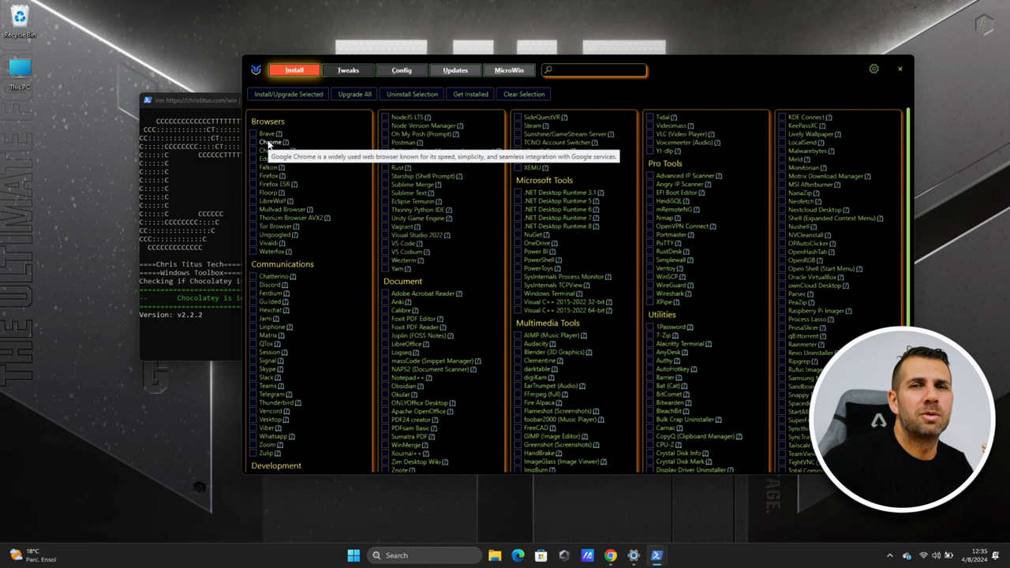
pyautogui.moveTo(331, 140)
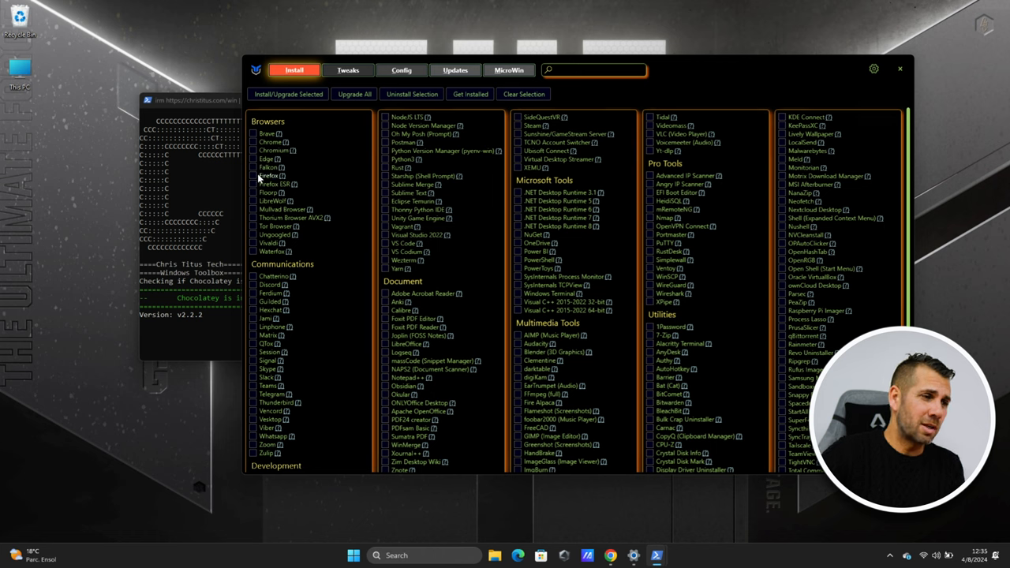
# Tick Firefox and a second browser entry, then scroll down to the Utilities app lists
pyautogui.click(254, 175)
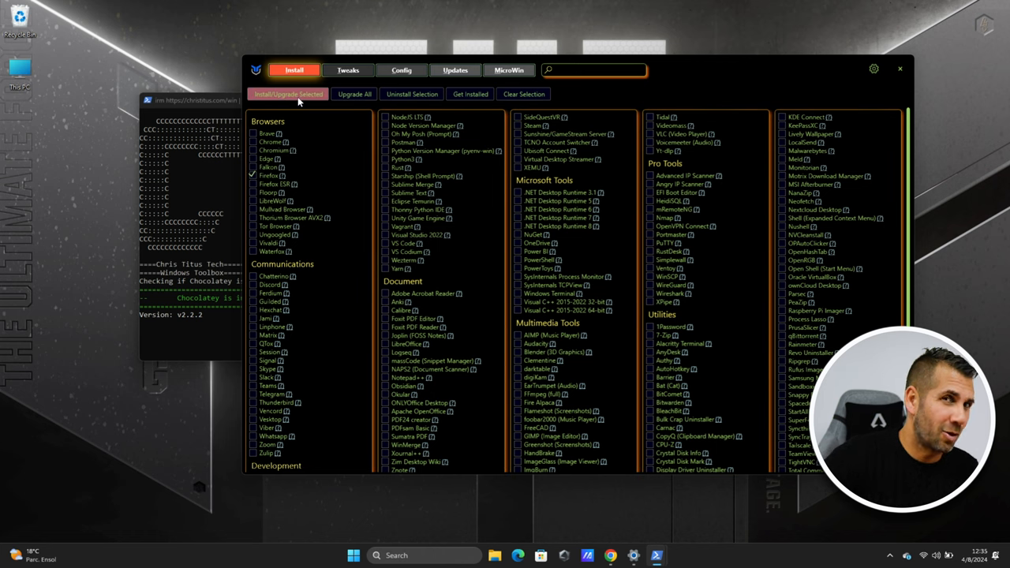
pyautogui.moveTo(262, 201)
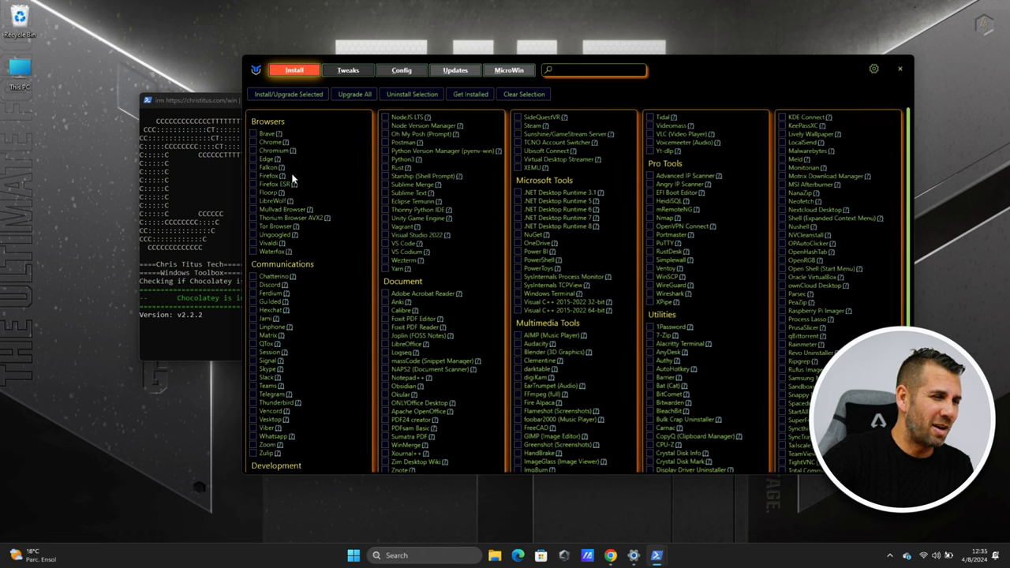
pyautogui.moveTo(273, 150)
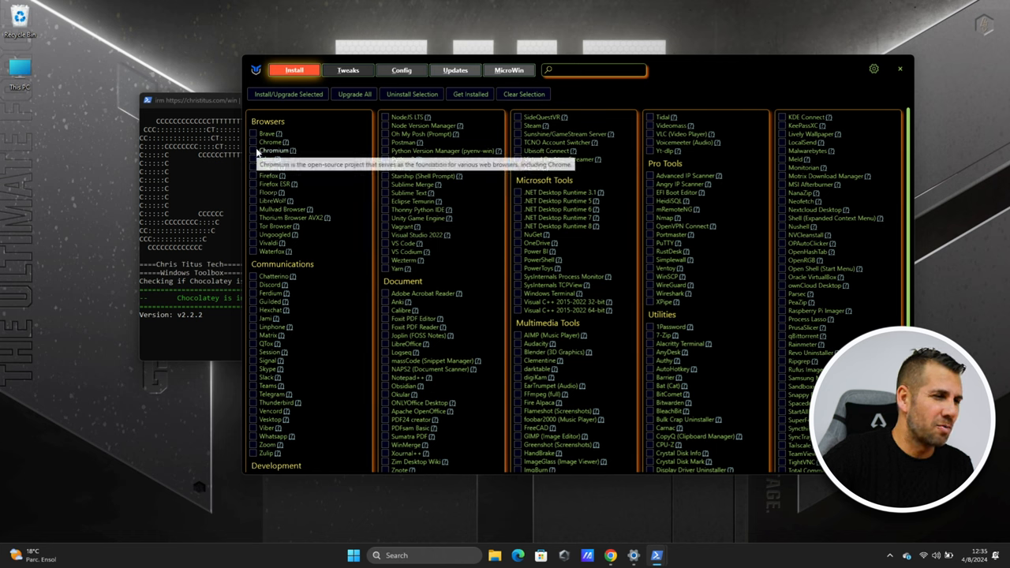
pyautogui.click(253, 151)
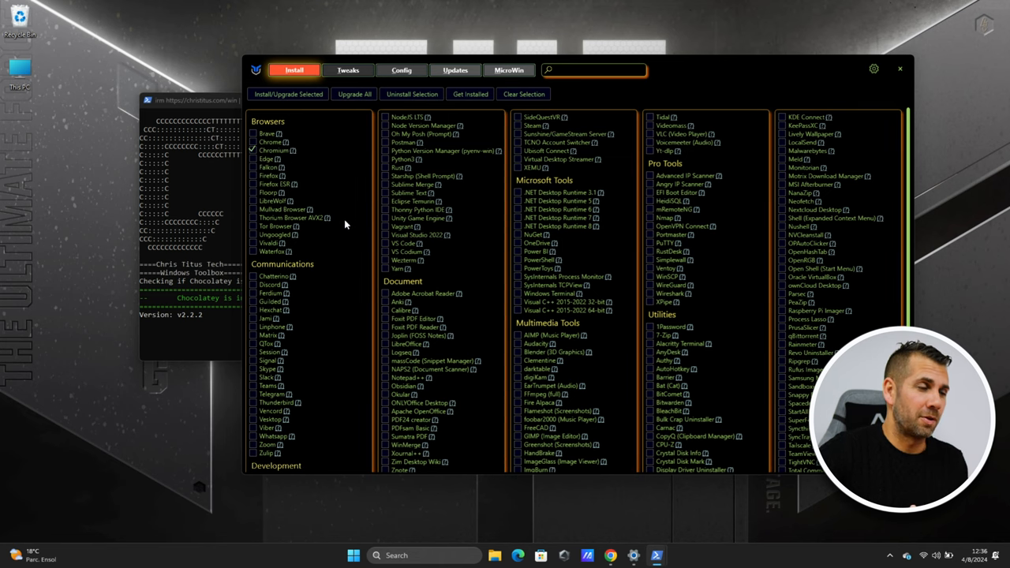
pyautogui.scroll(-3)
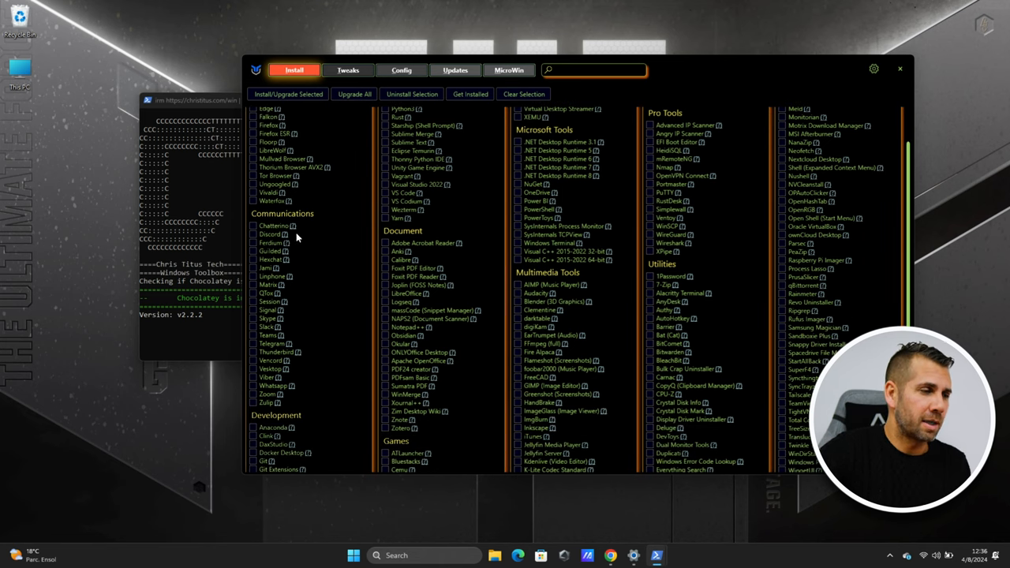
pyautogui.scroll(-3)
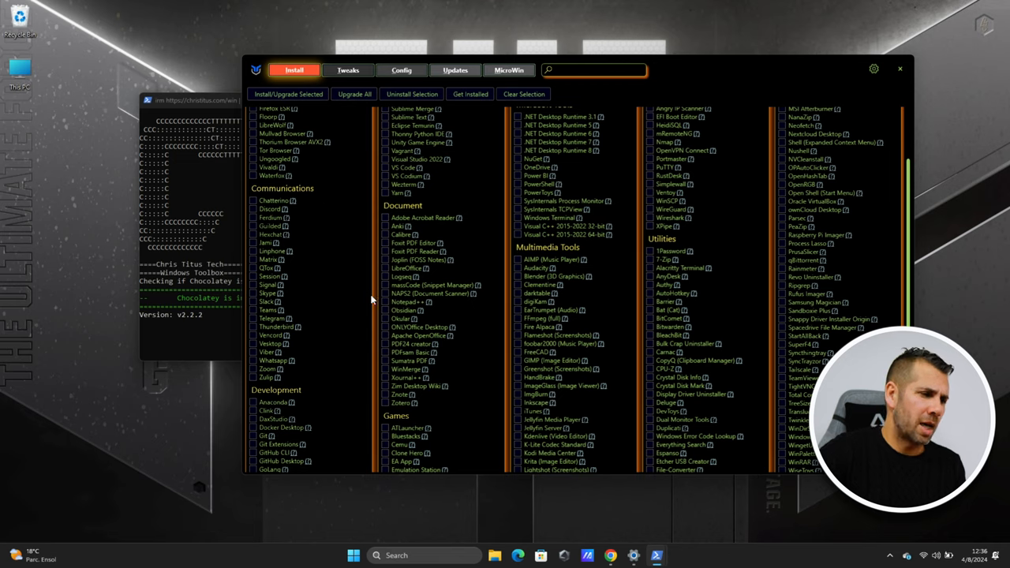
pyautogui.scroll(-3)
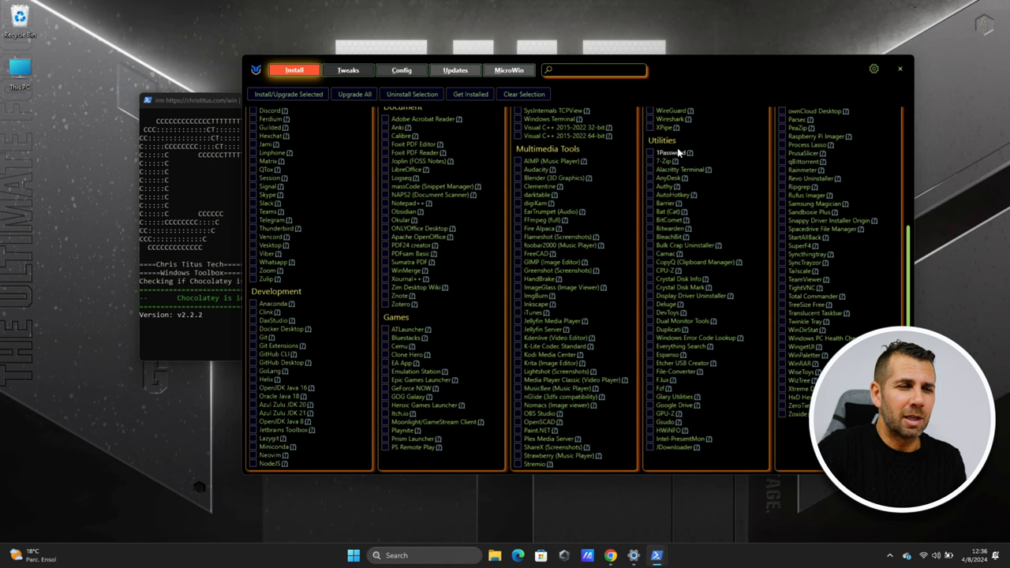
pyautogui.moveTo(664, 161)
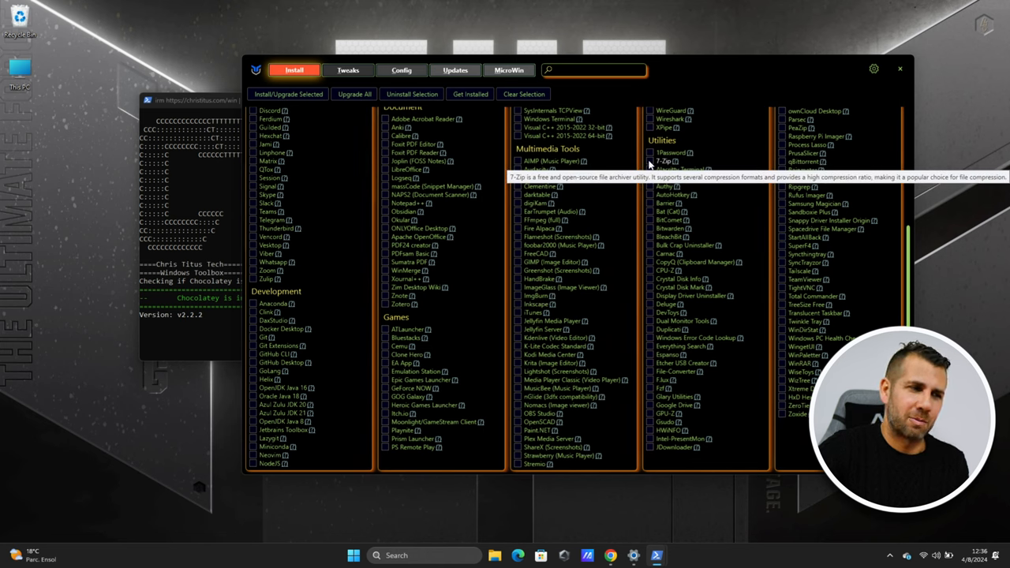
pyautogui.moveTo(723, 178)
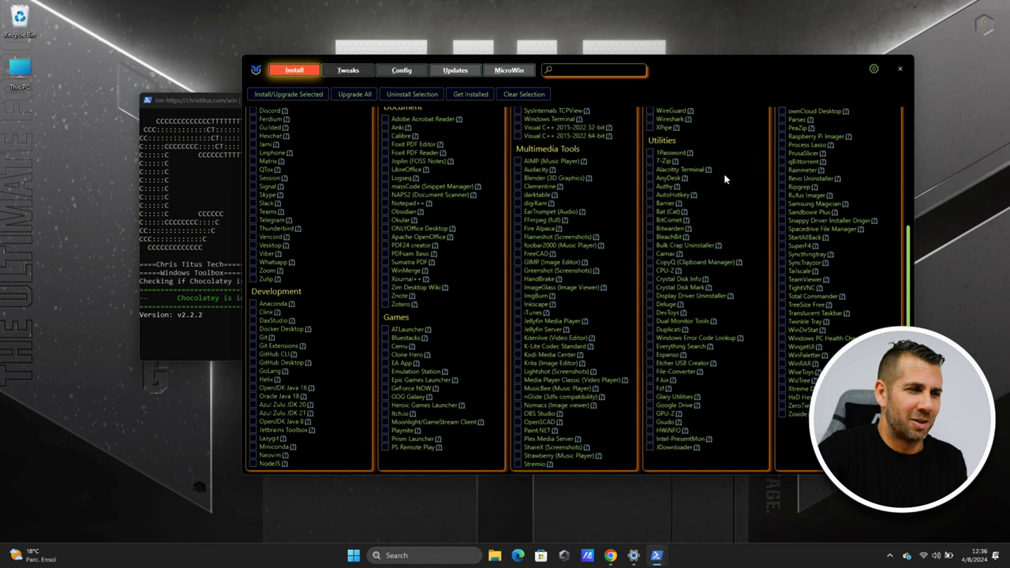
pyautogui.moveTo(663, 161)
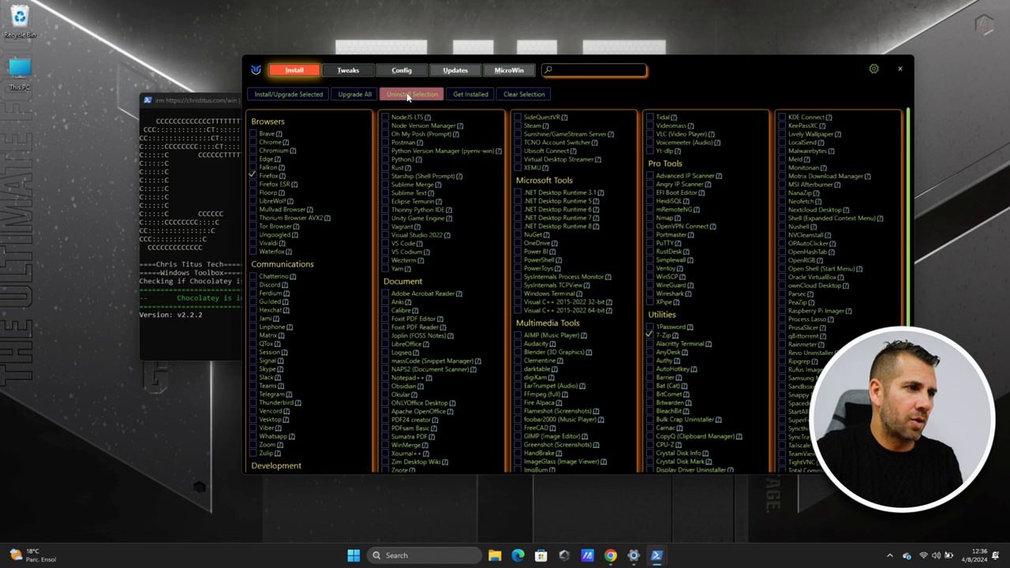
# Uninstall the ticked 7-Zip and Firefox, confirm, and dismiss the finished notice
pyautogui.click(412, 94)
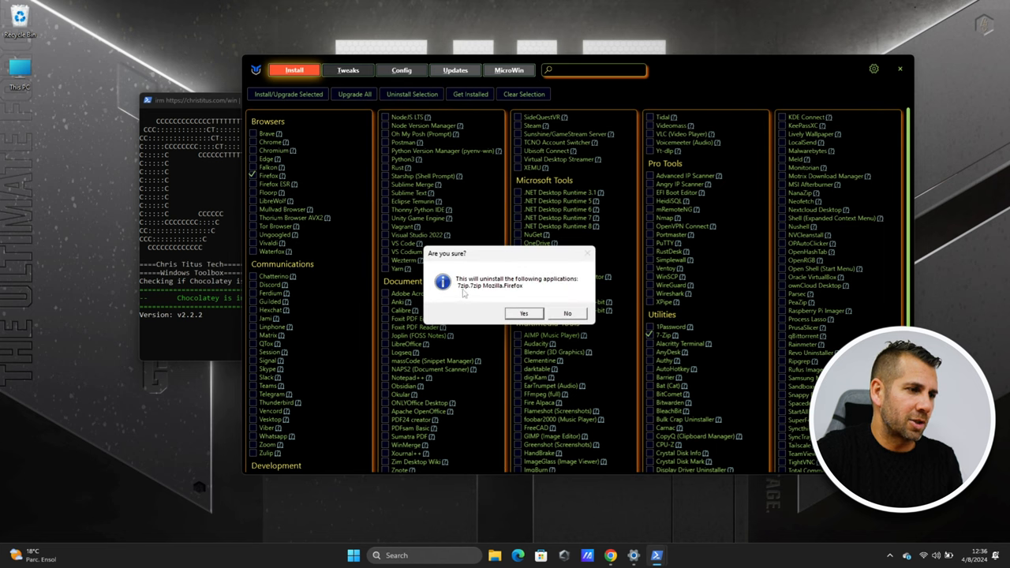
pyautogui.click(523, 313)
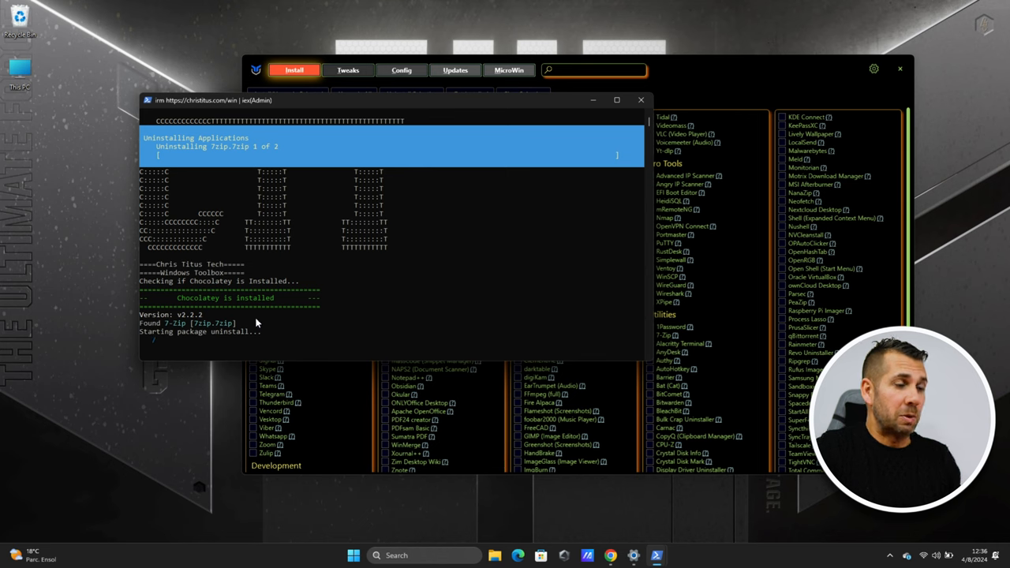
pyautogui.moveTo(287, 319)
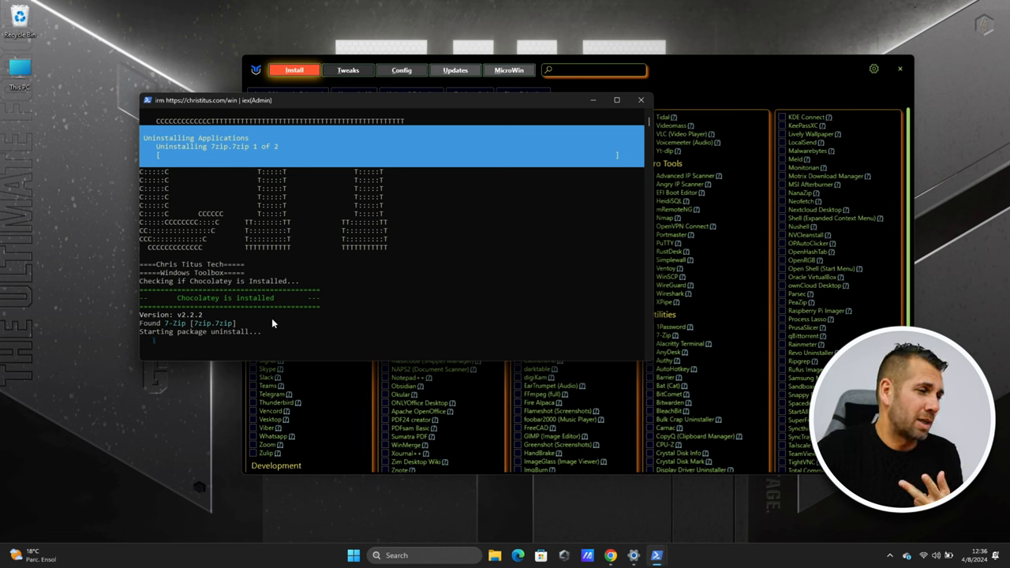
pyautogui.moveTo(373, 179)
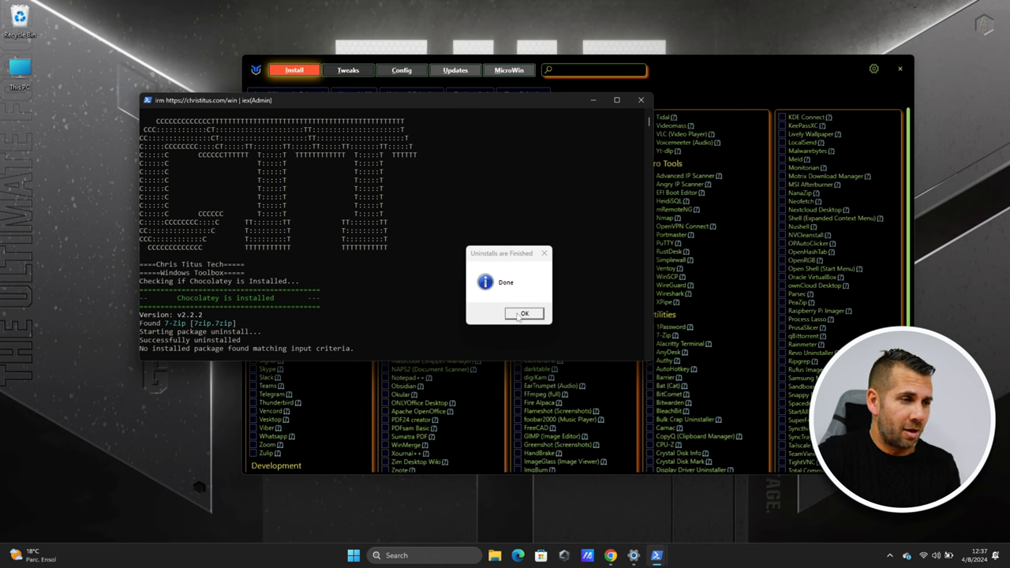
pyautogui.click(523, 313)
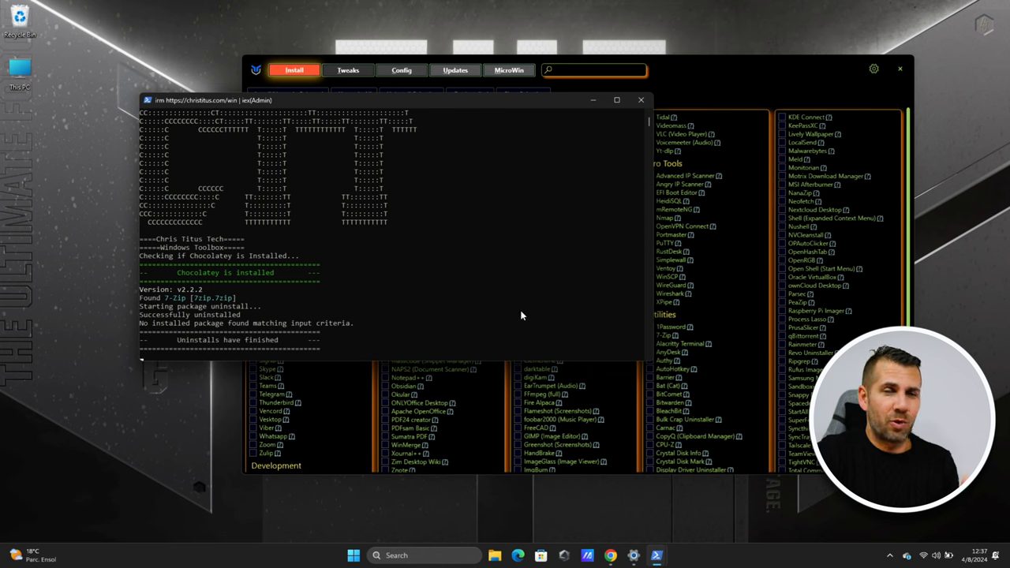
pyautogui.moveTo(528, 305)
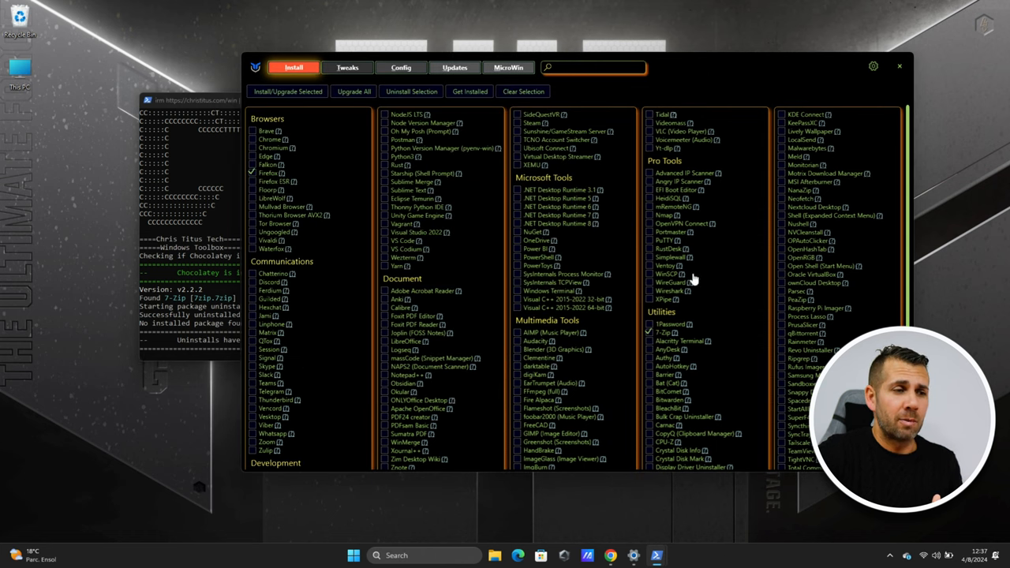
# Tick a Multimedia Tools app and Crystal Disk Info under Utilities
pyautogui.scroll(-3)
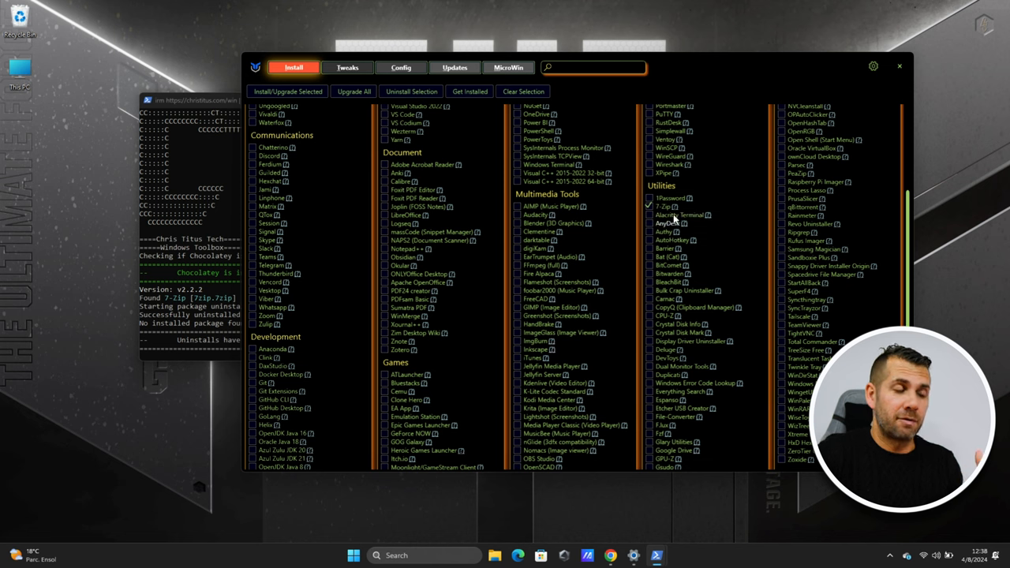
pyautogui.scroll(-3)
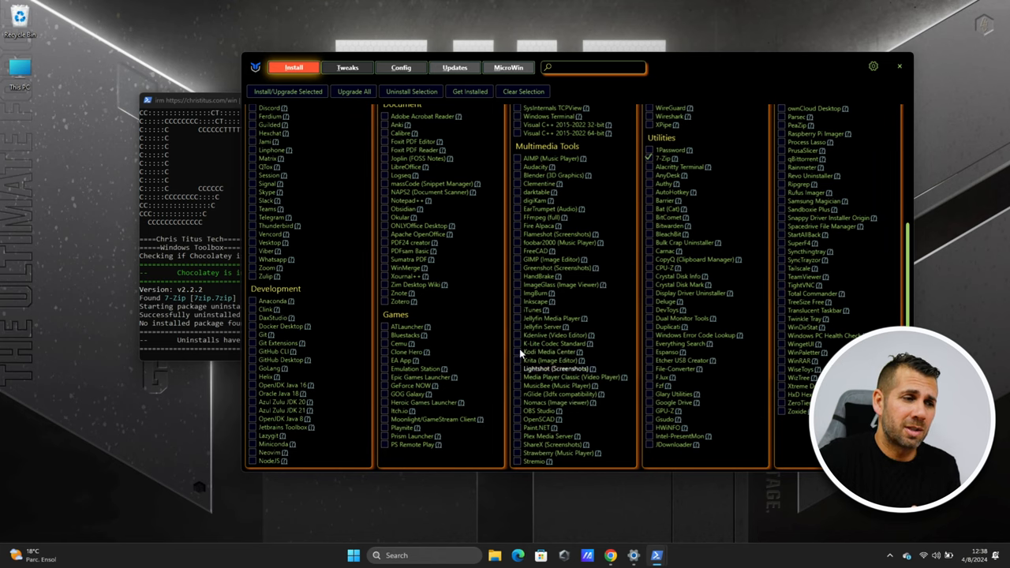
pyautogui.moveTo(520, 361)
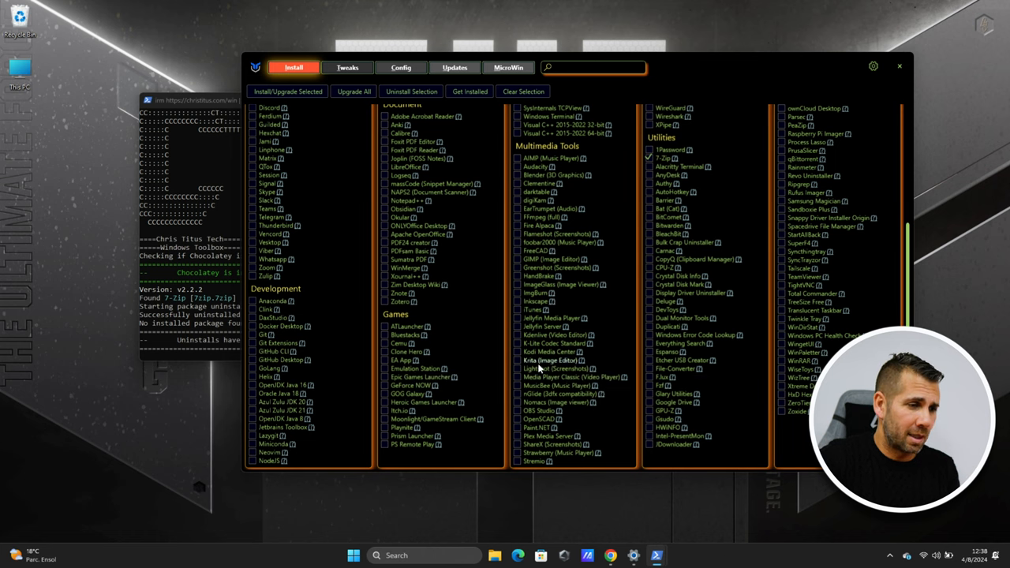
pyautogui.click(521, 344)
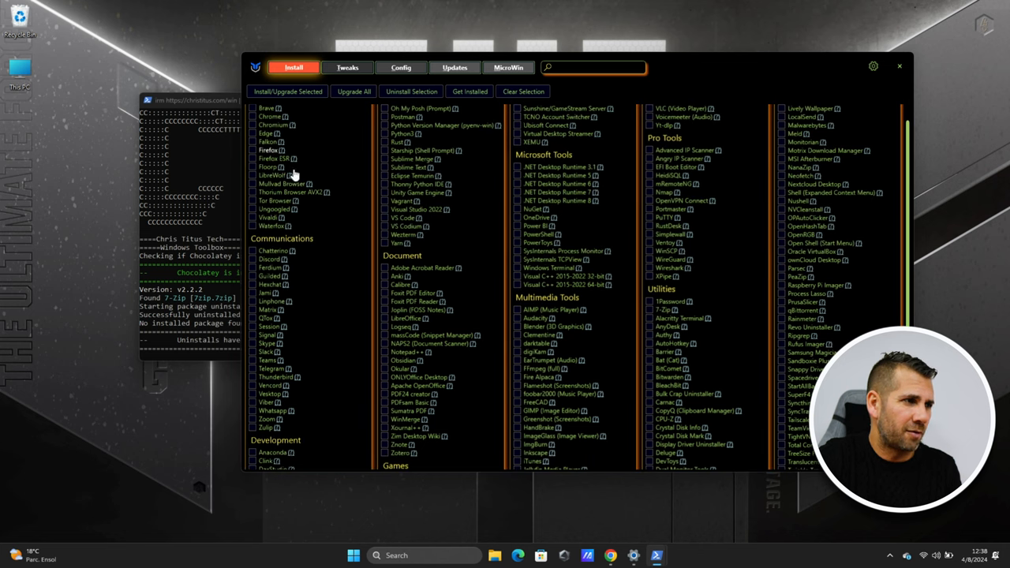
pyautogui.scroll(-3)
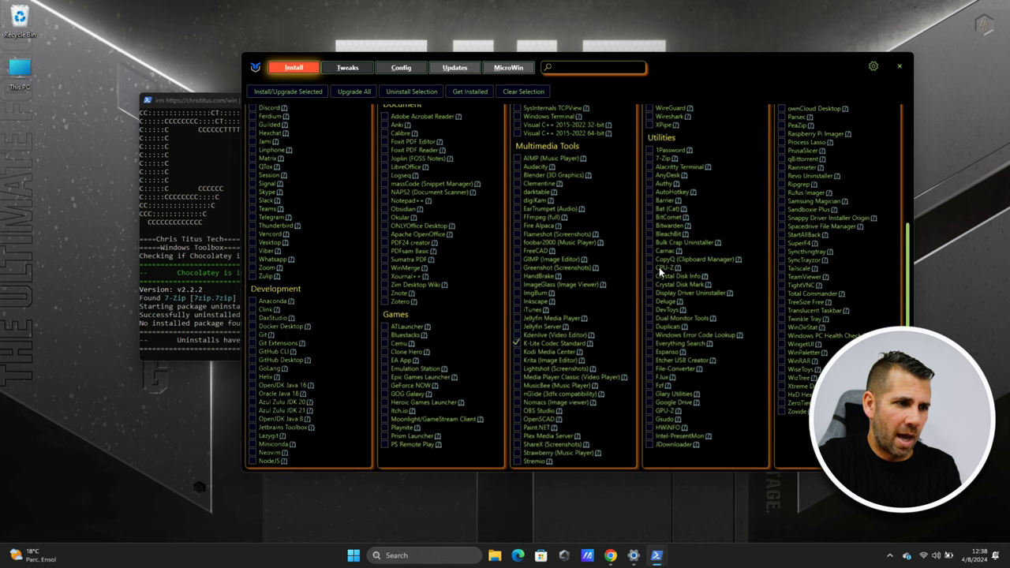
pyautogui.moveTo(716, 273)
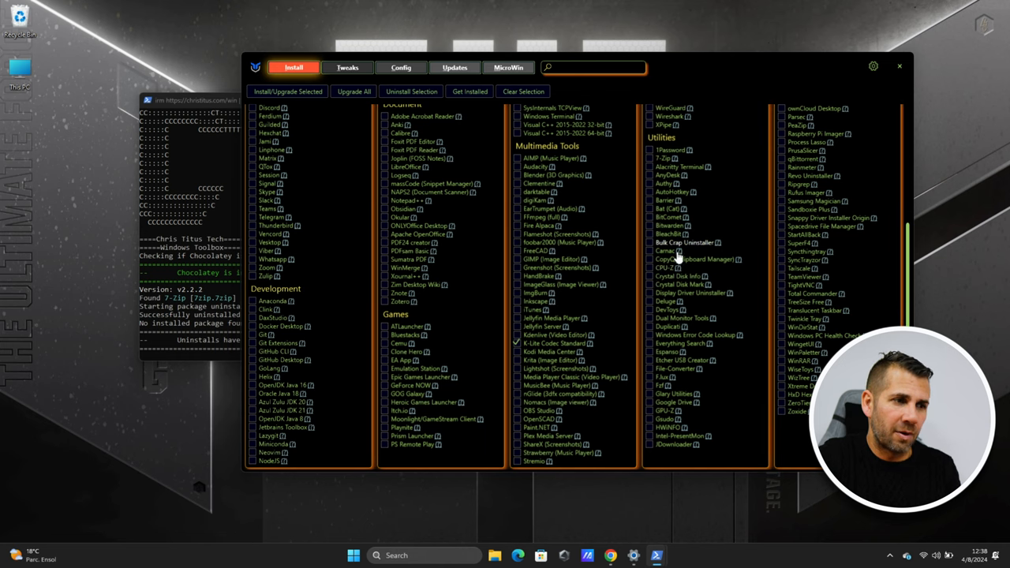
pyautogui.click(649, 276)
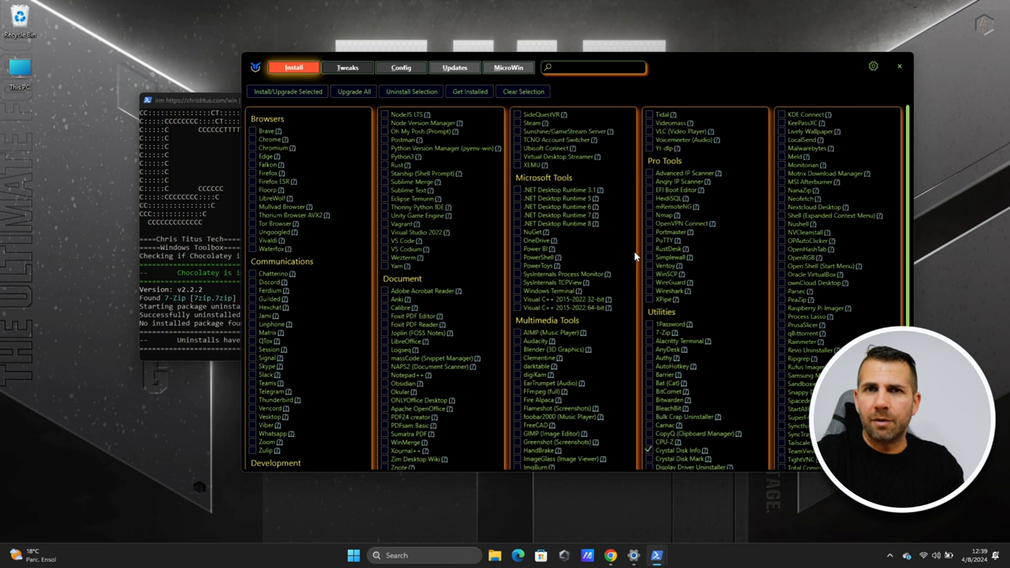
pyautogui.moveTo(639, 252)
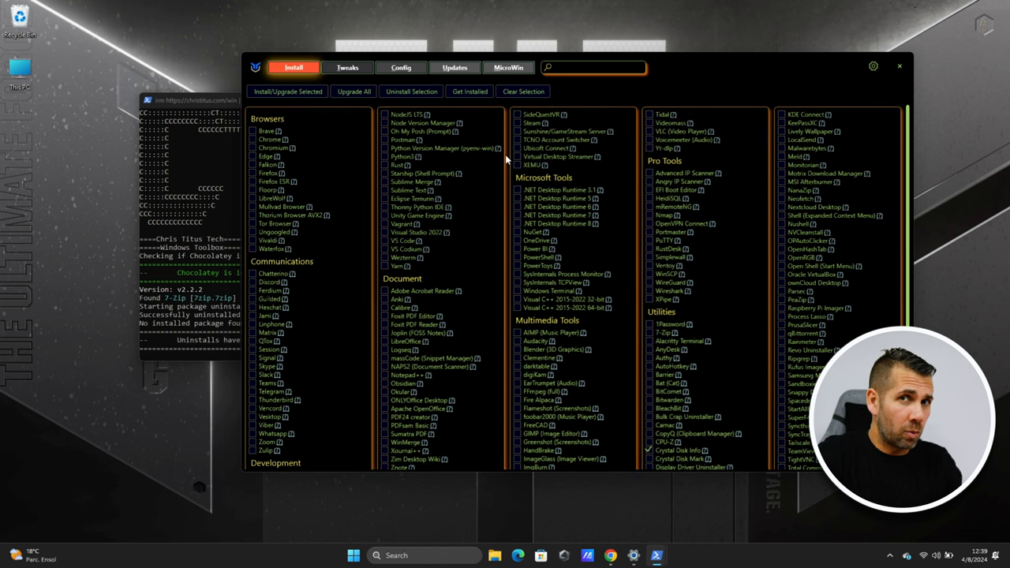
pyautogui.click(872, 67)
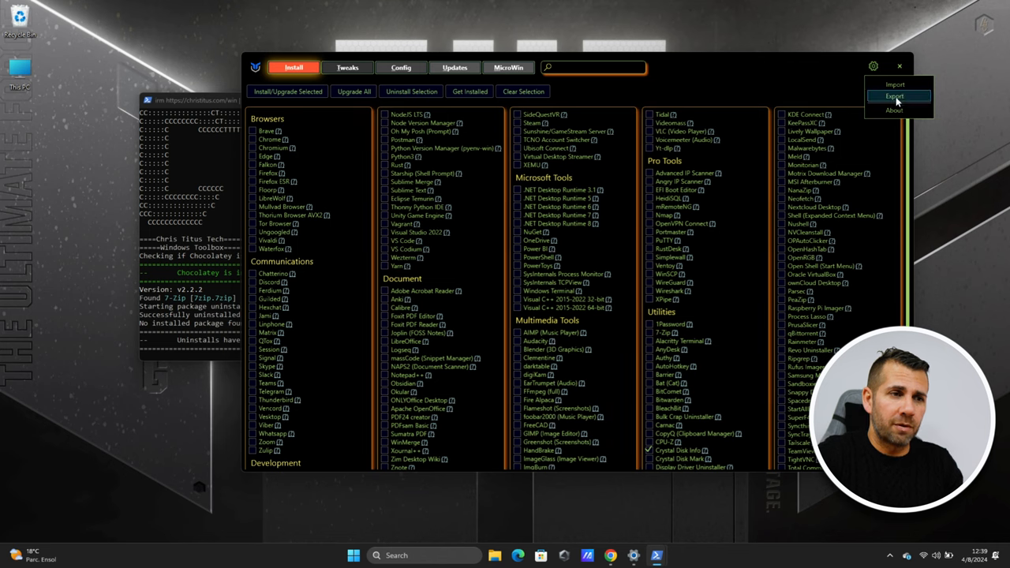
pyautogui.moveTo(739, 70)
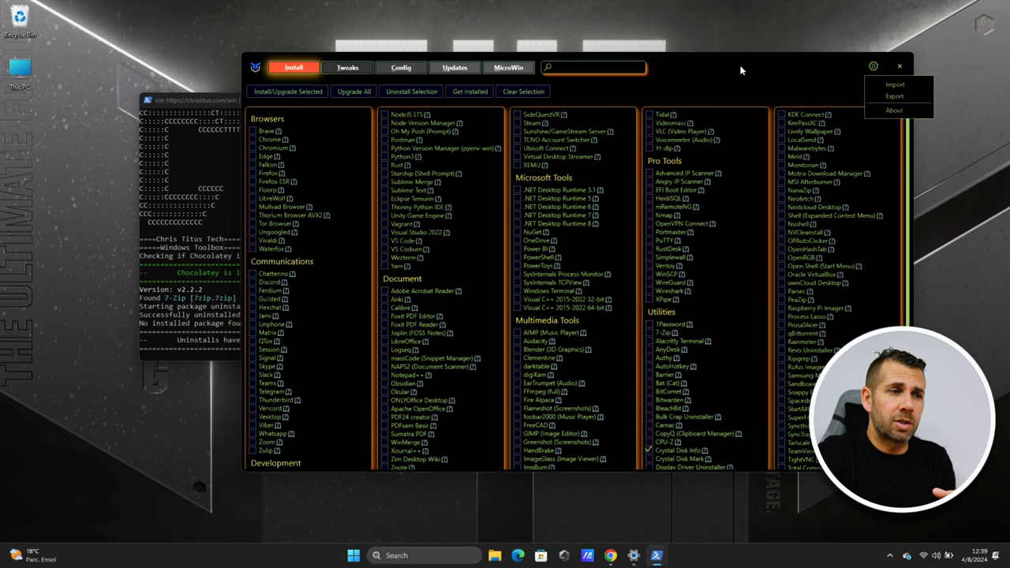
pyautogui.scroll(-3)
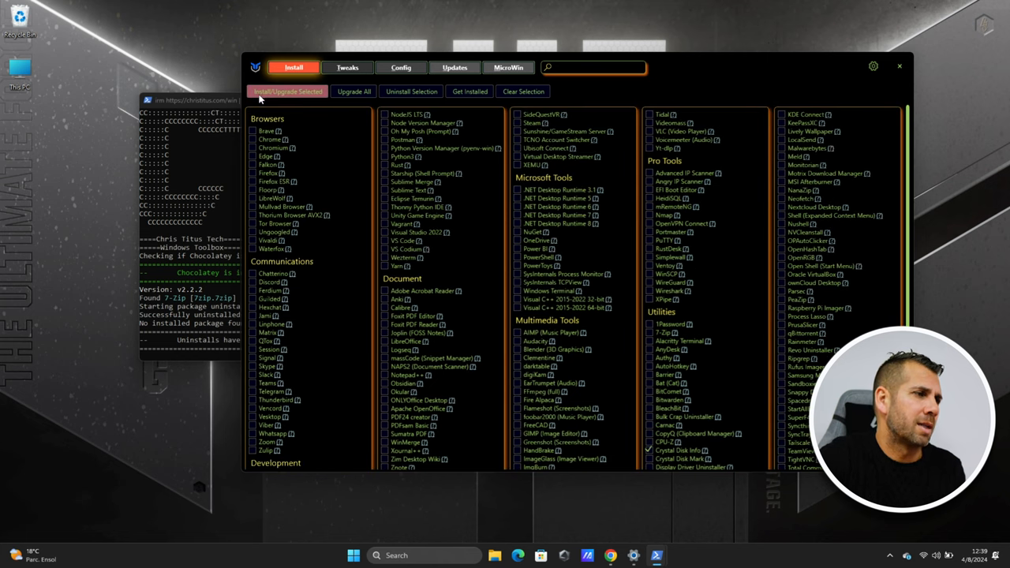
# Install the ticked apps, including Crystal Disk Info and K-Lite Codec Pack
pyautogui.click(287, 91)
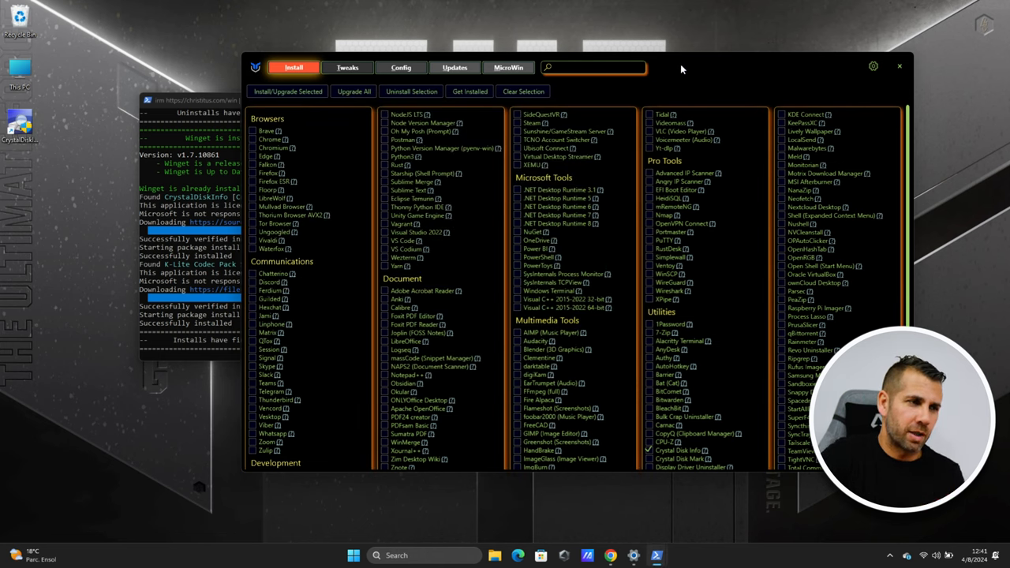
pyautogui.moveTo(576, 253)
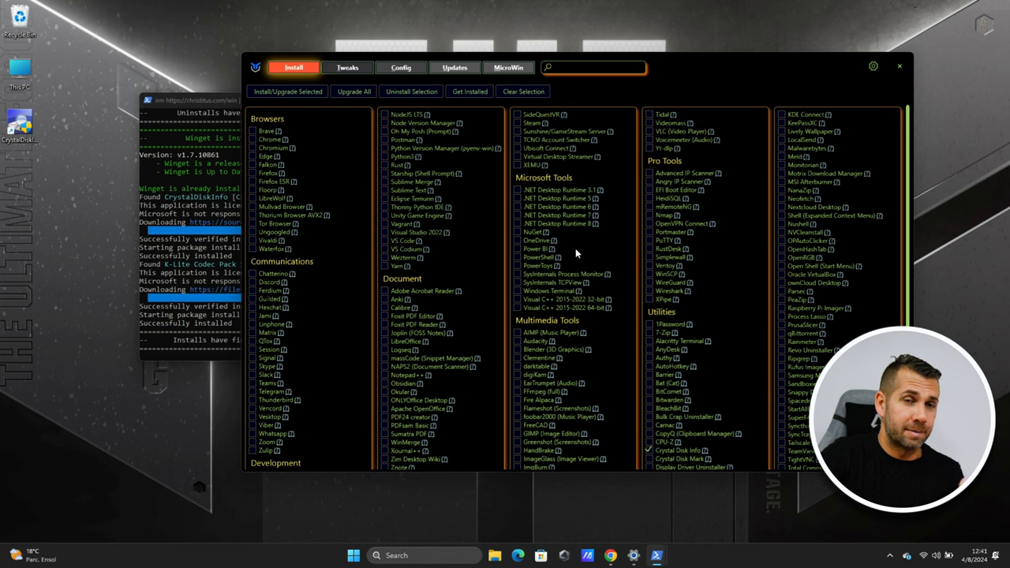
pyautogui.moveTo(432, 103)
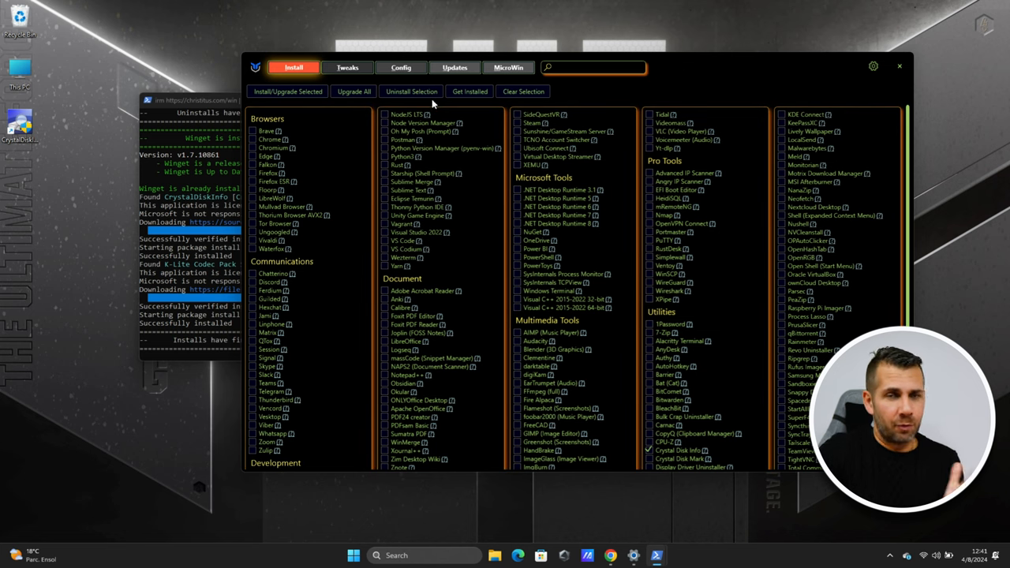
pyautogui.moveTo(279, 42)
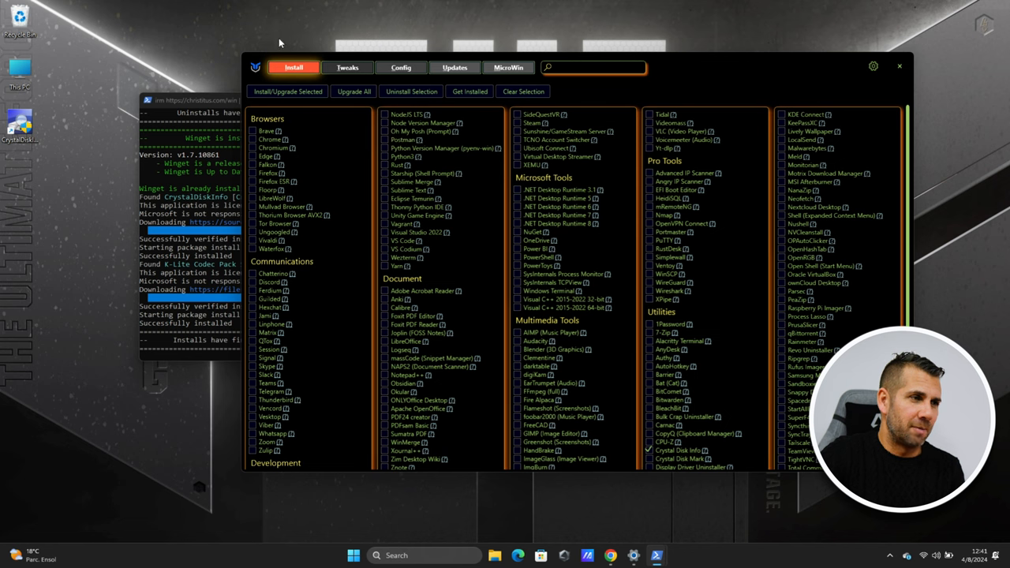
# Go to the Tweaks tab and switch NumLock on Startup to enabled
pyautogui.click(347, 67)
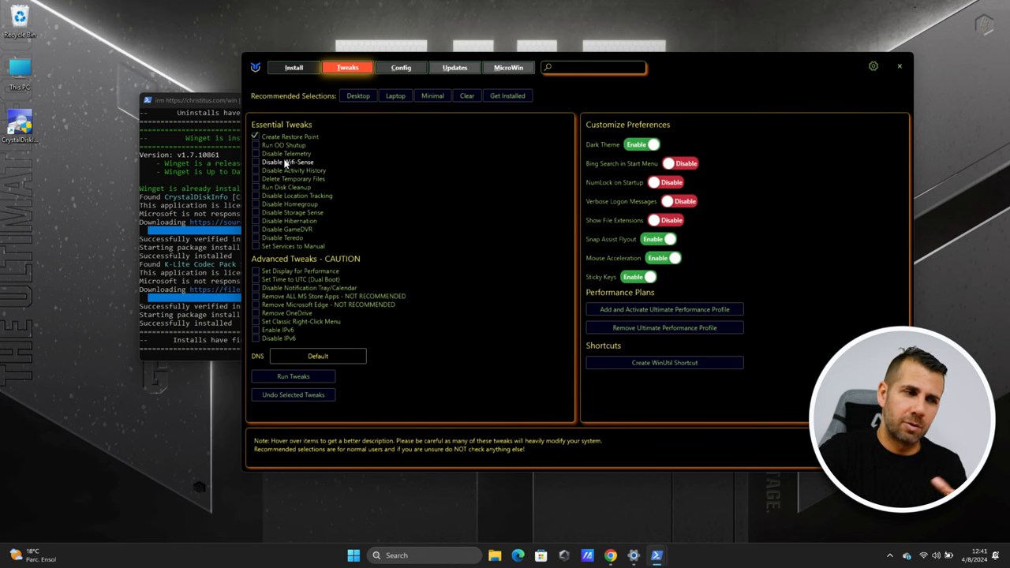
pyautogui.moveTo(286, 162)
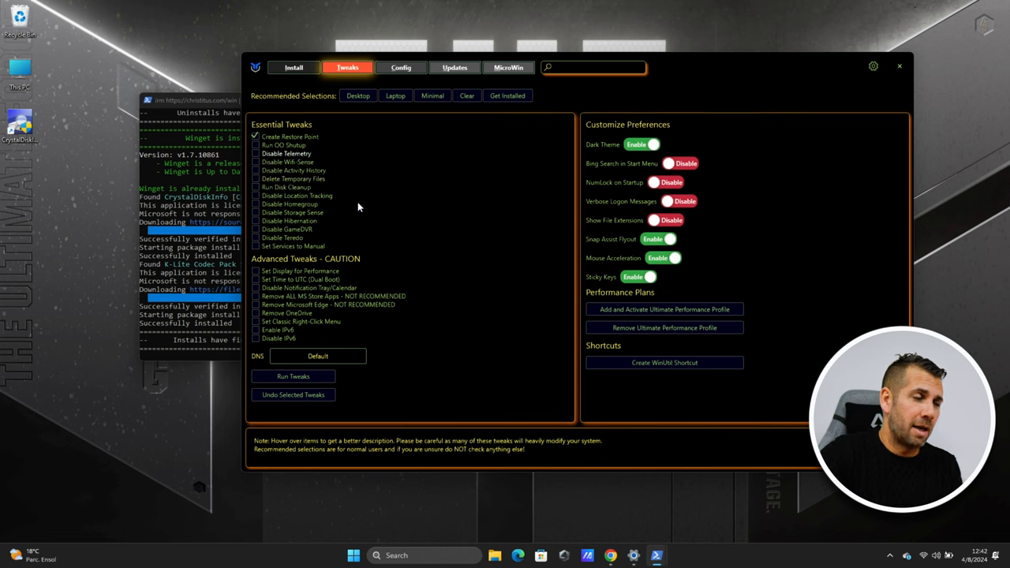
pyautogui.click(255, 136)
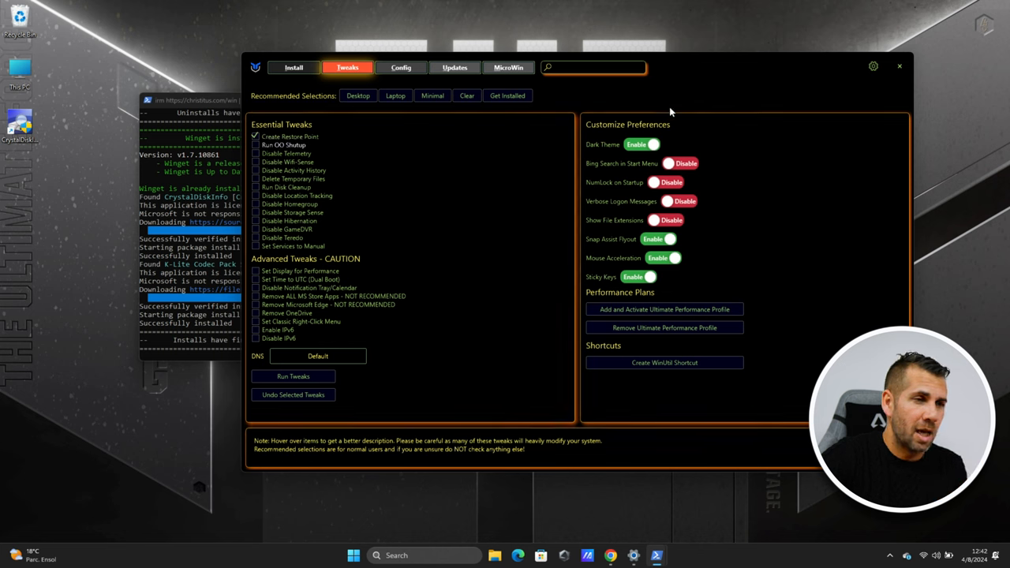
pyautogui.moveTo(686, 138)
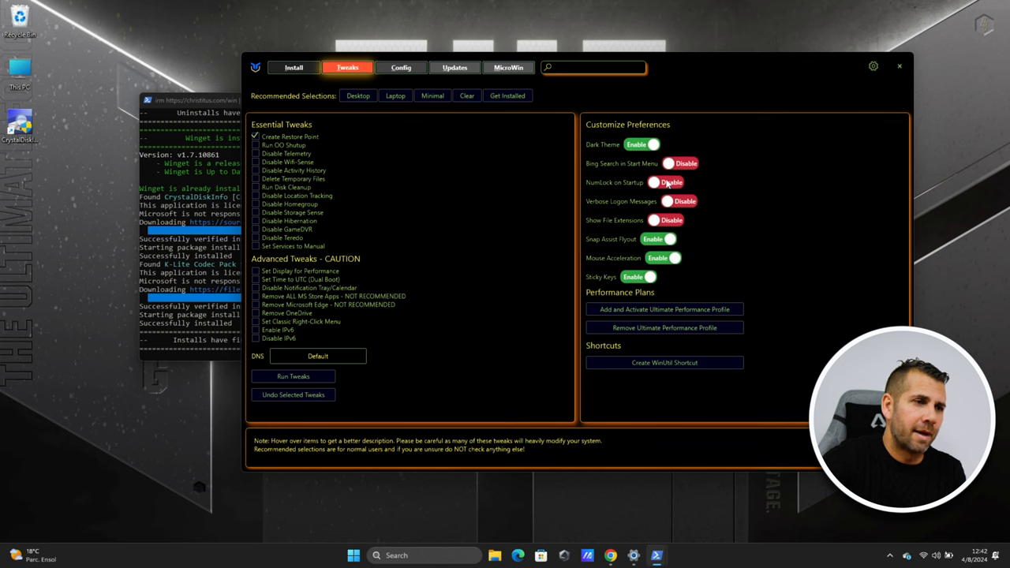
pyautogui.click(666, 182)
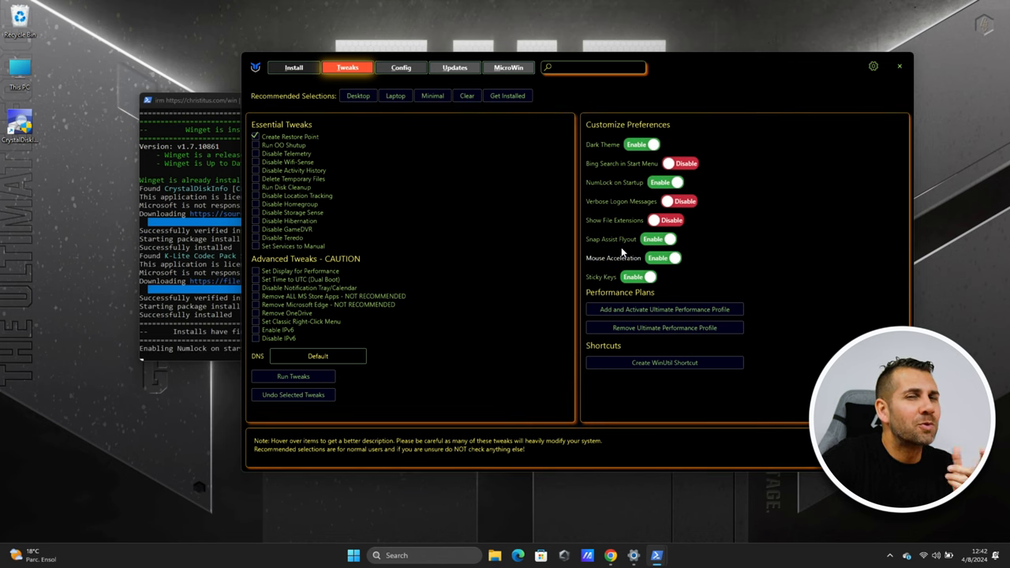
pyautogui.moveTo(530, 170)
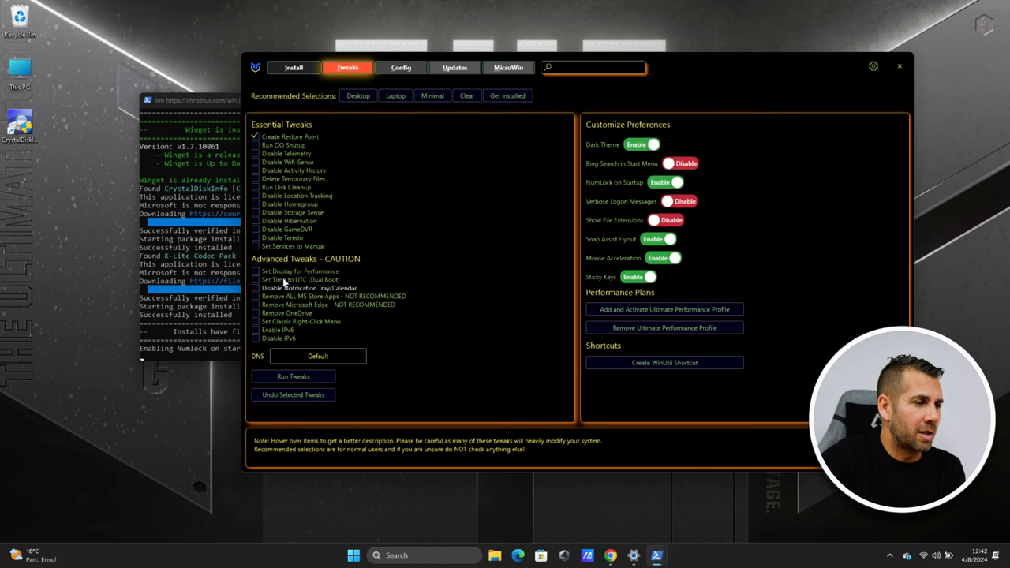
pyautogui.moveTo(300, 276)
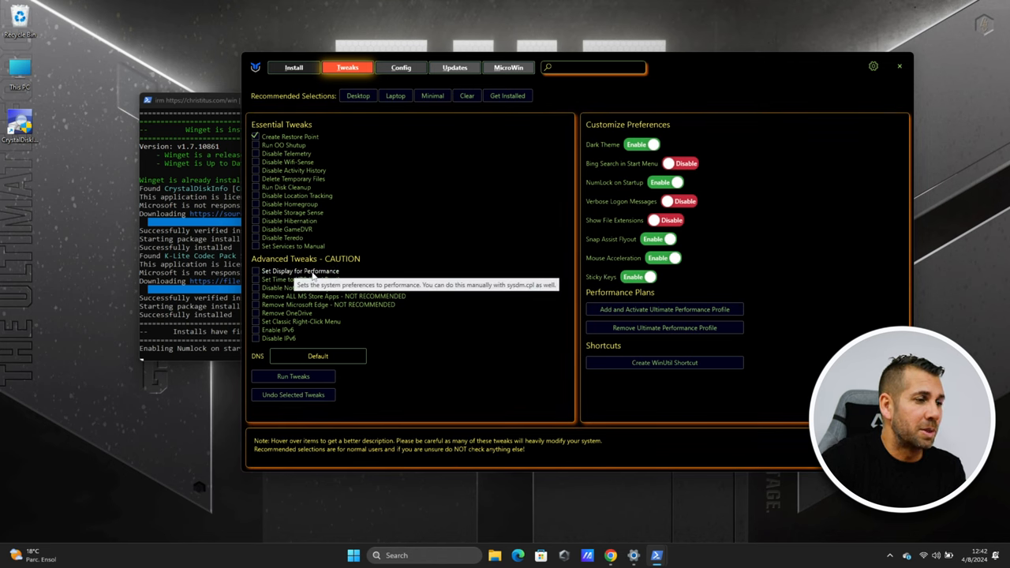
pyautogui.moveTo(323, 299)
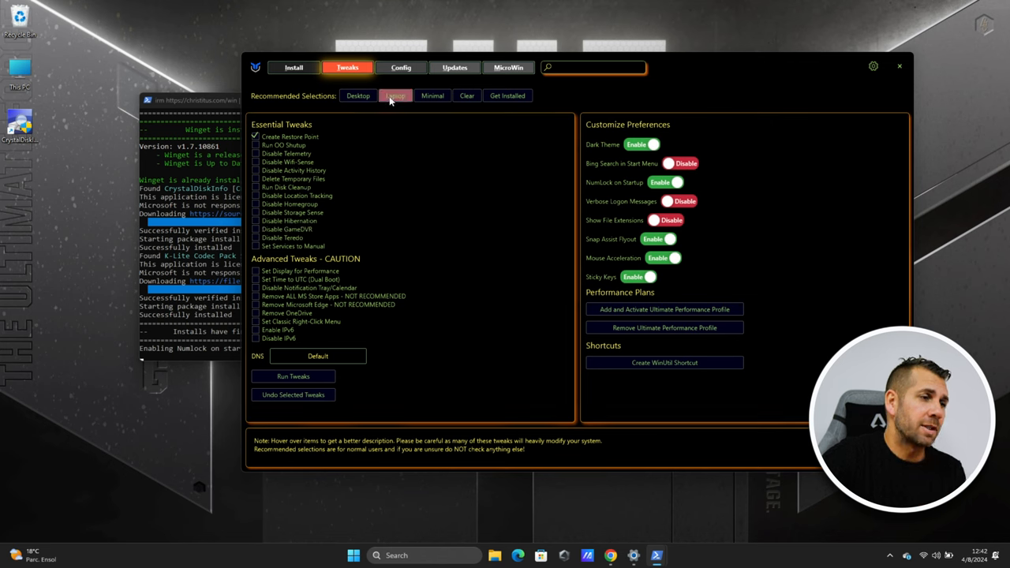
# Select the Laptop recommended tweak preset and also tick Create Restore Point
pyautogui.click(394, 95)
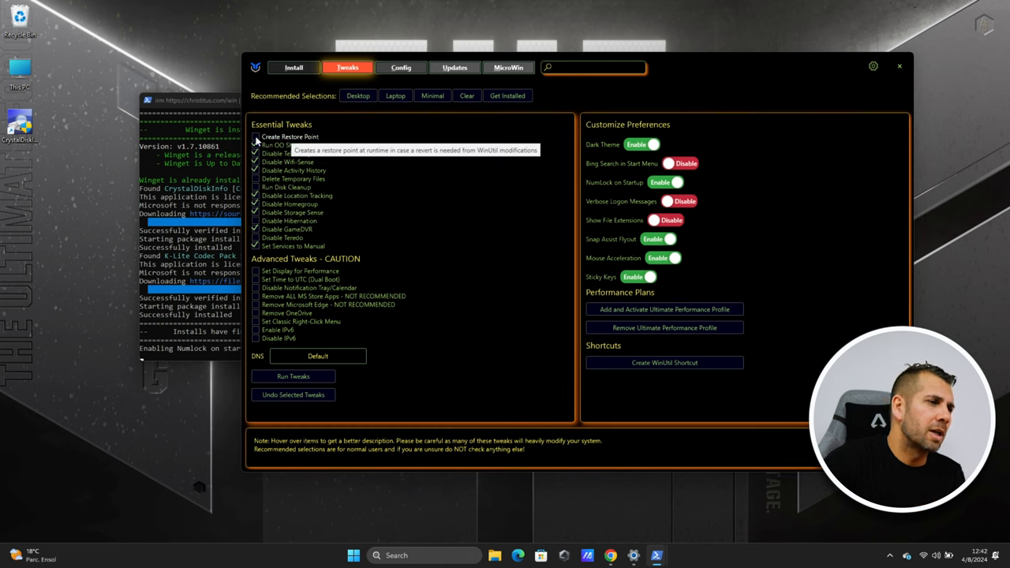
pyautogui.click(254, 137)
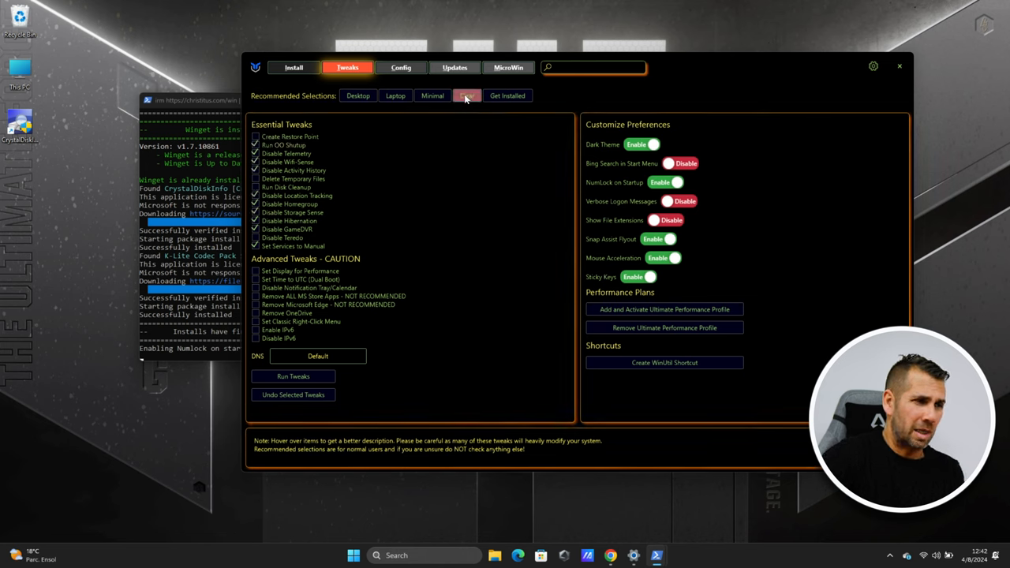
pyautogui.click(466, 95)
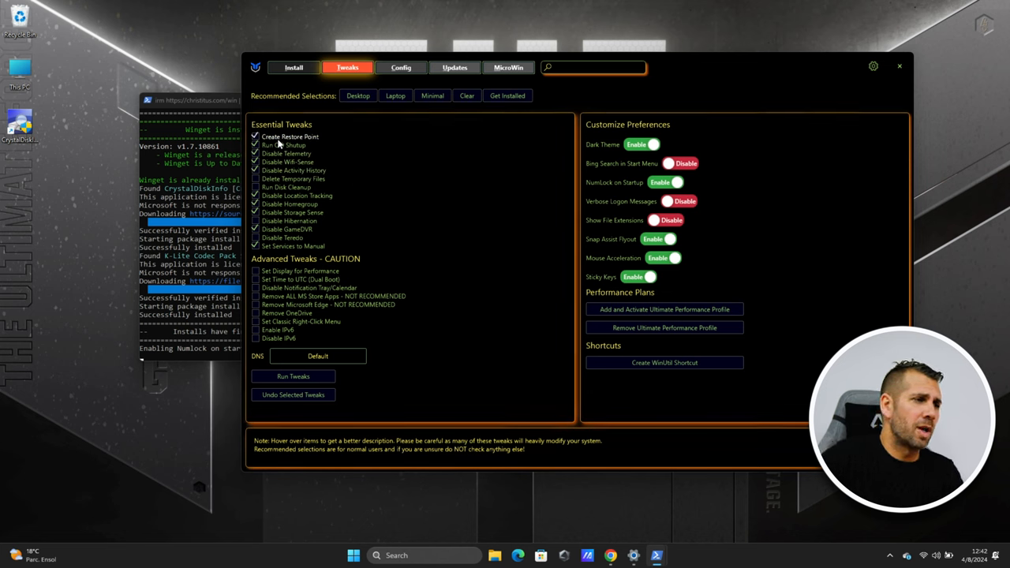
pyautogui.moveTo(336, 167)
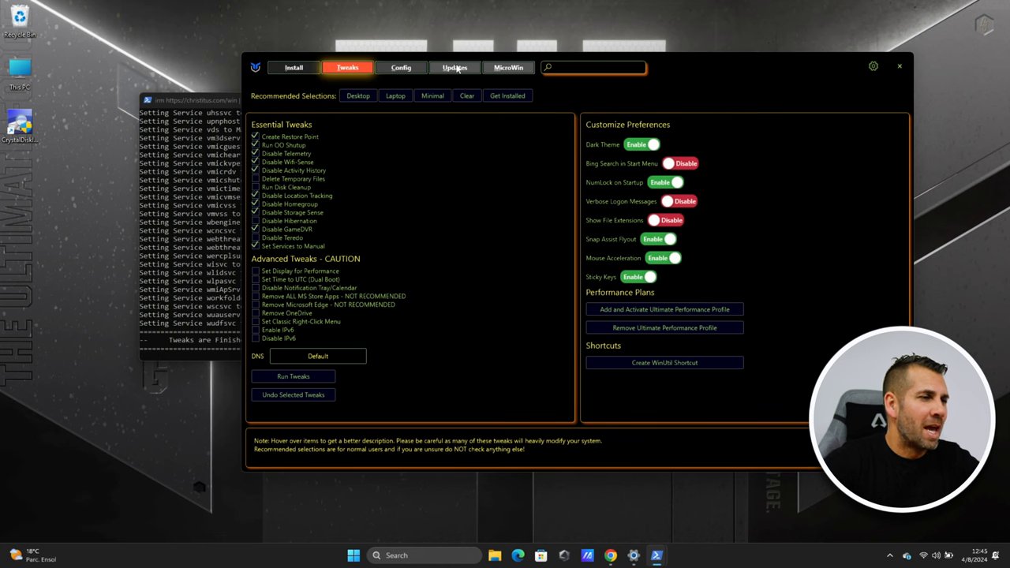
# Open the Config page of features and fixes once the tweaks have finished running
pyautogui.click(400, 67)
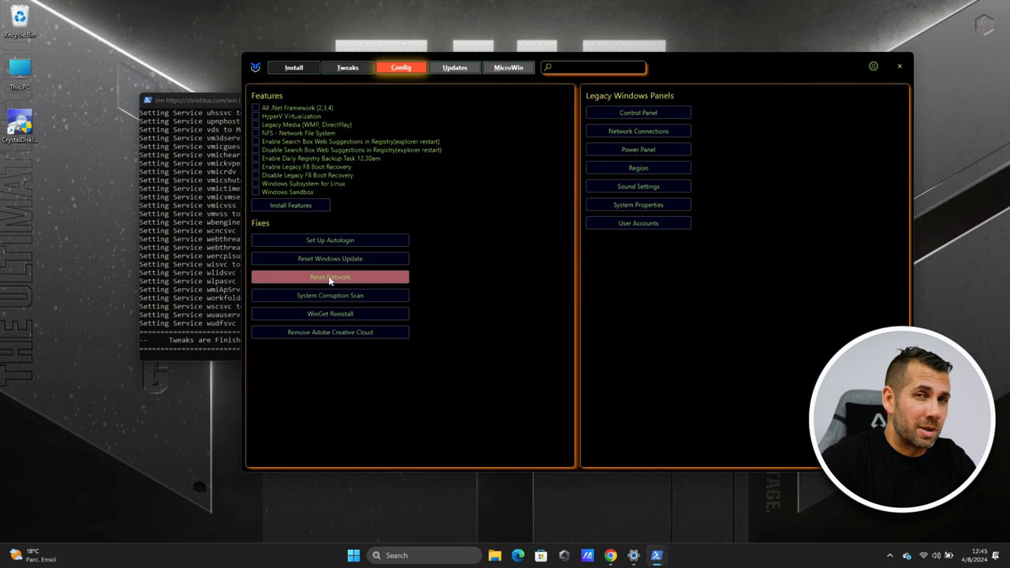
pyautogui.moveTo(747, 147)
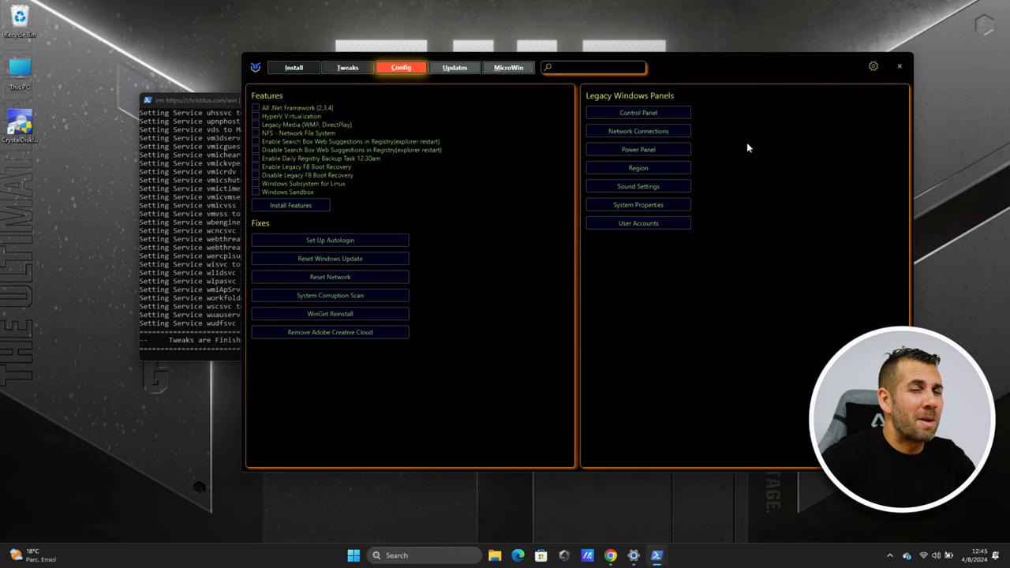
pyautogui.moveTo(637, 112)
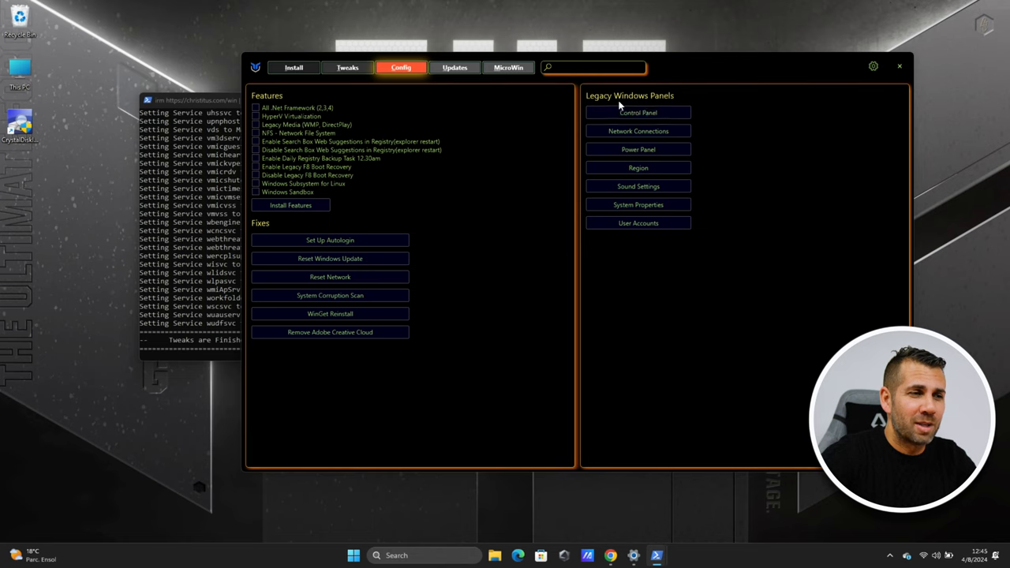
pyautogui.click(637, 112)
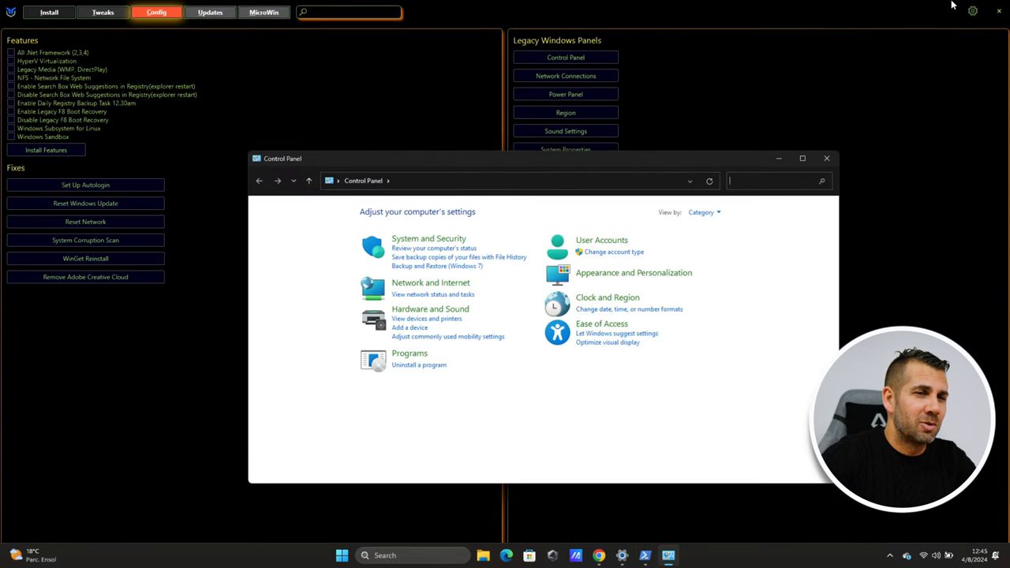
pyautogui.click(826, 158)
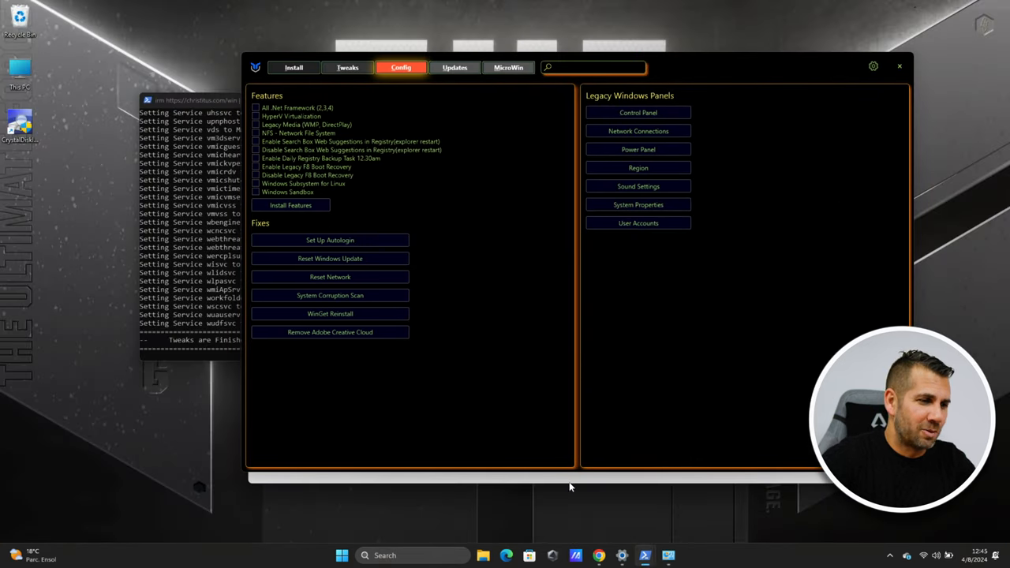
pyautogui.click(637, 112)
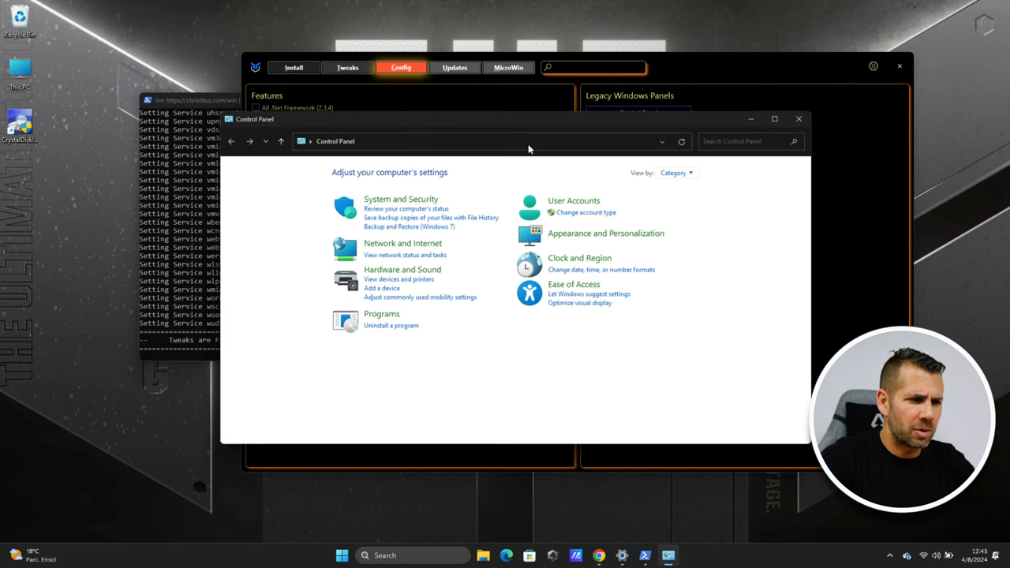
pyautogui.moveTo(422, 205)
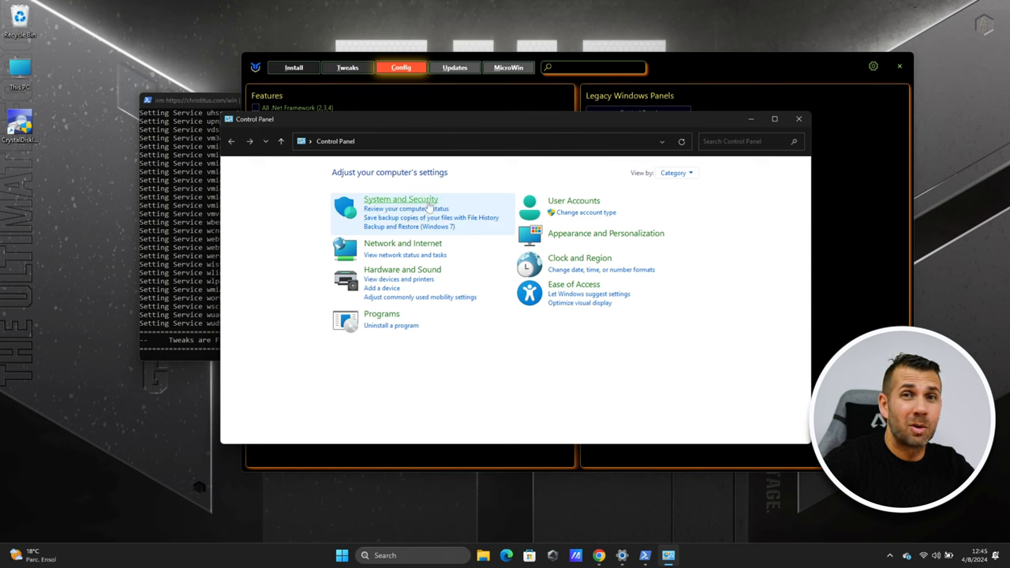
pyautogui.click(798, 118)
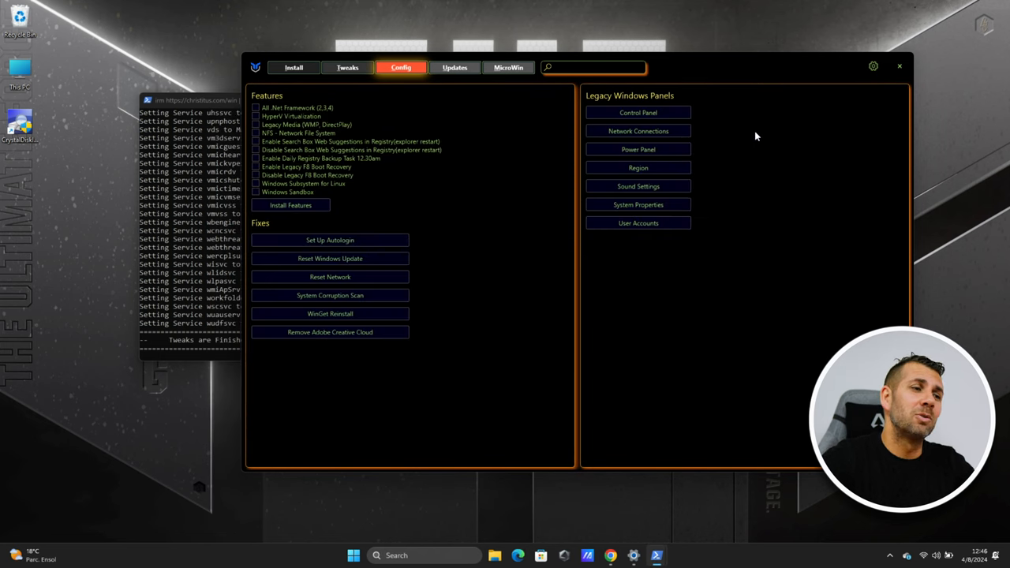
pyautogui.moveTo(638, 222)
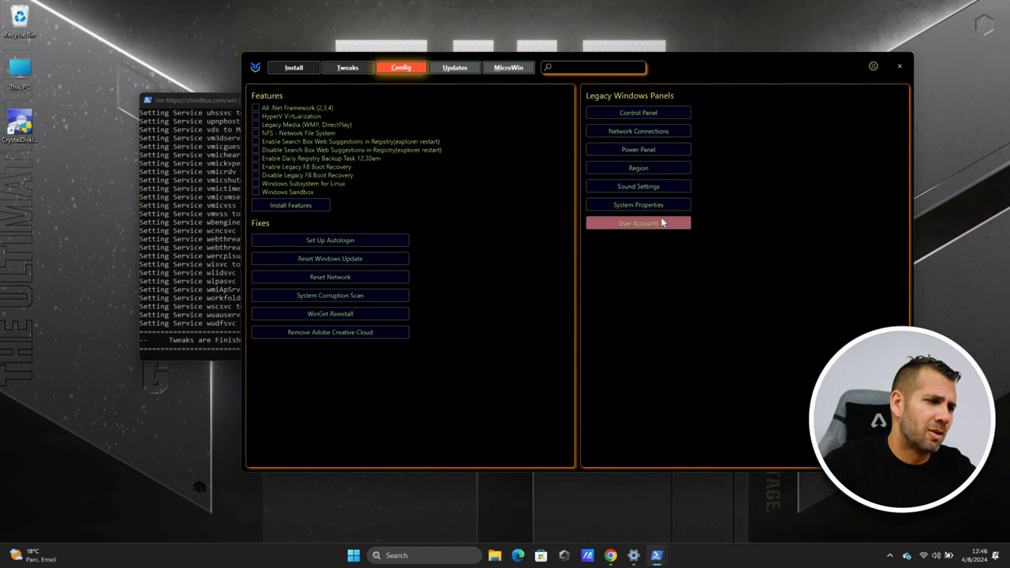
pyautogui.click(637, 222)
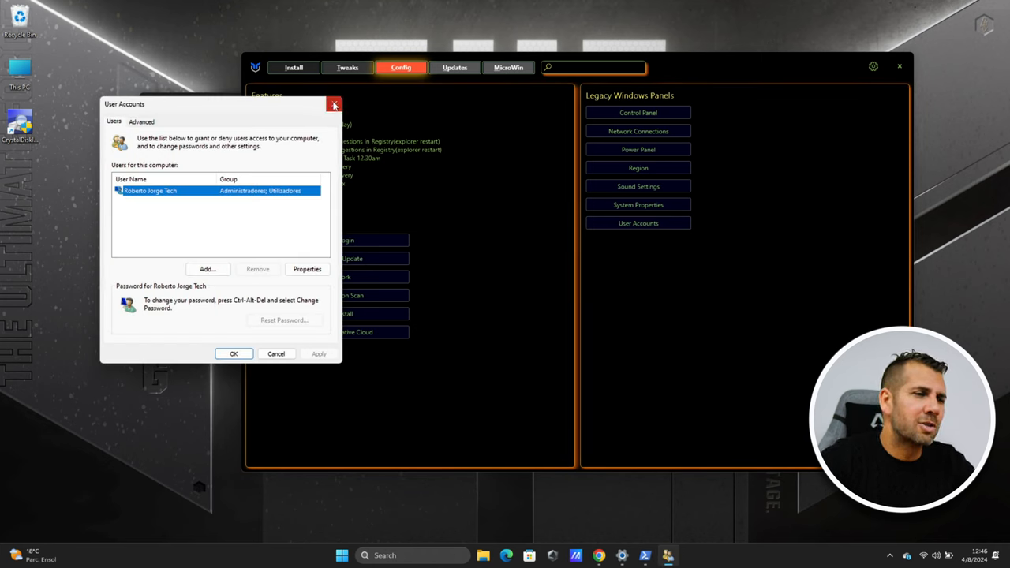
pyautogui.click(335, 105)
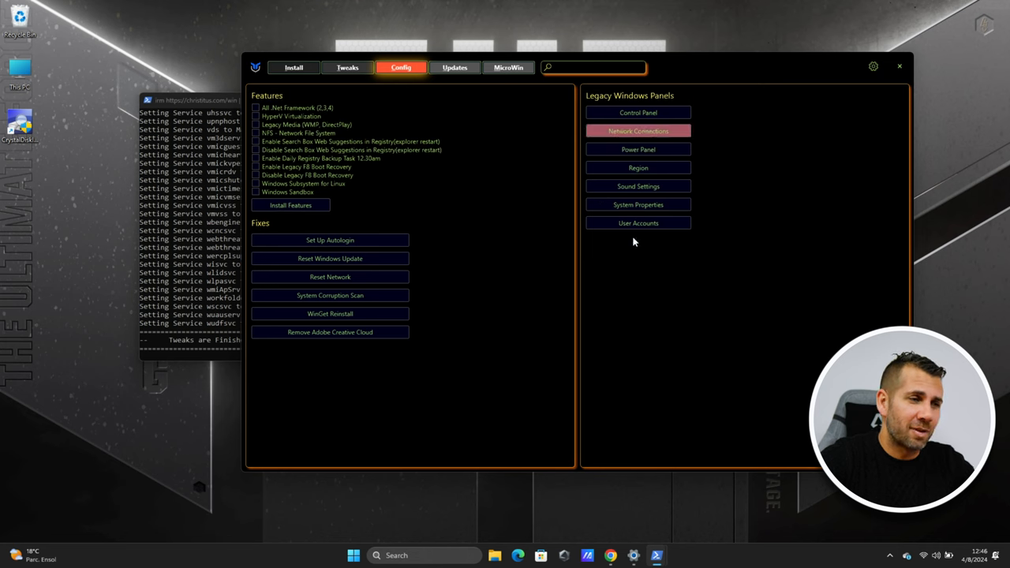
pyautogui.moveTo(638, 112)
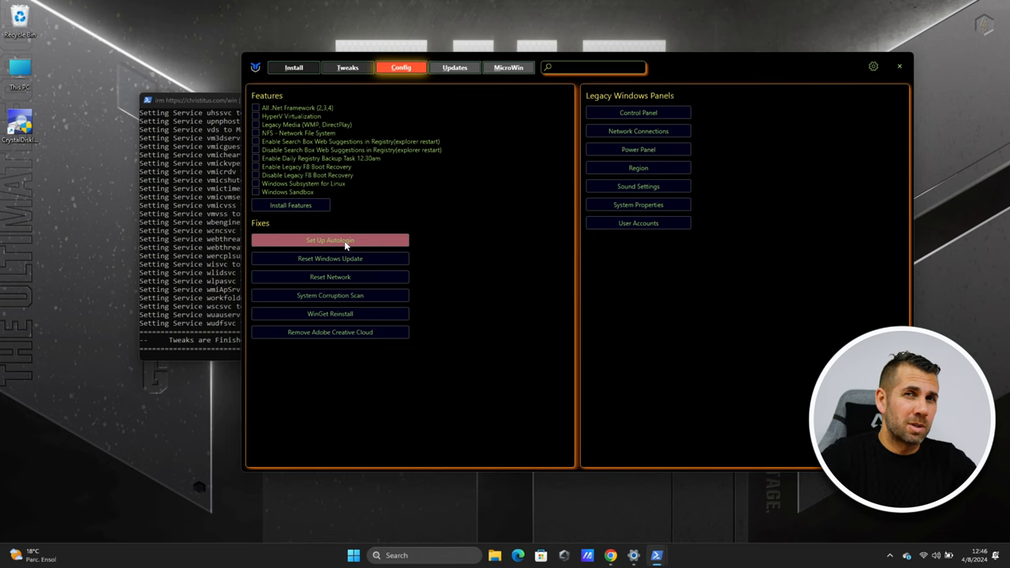
pyautogui.moveTo(329, 259)
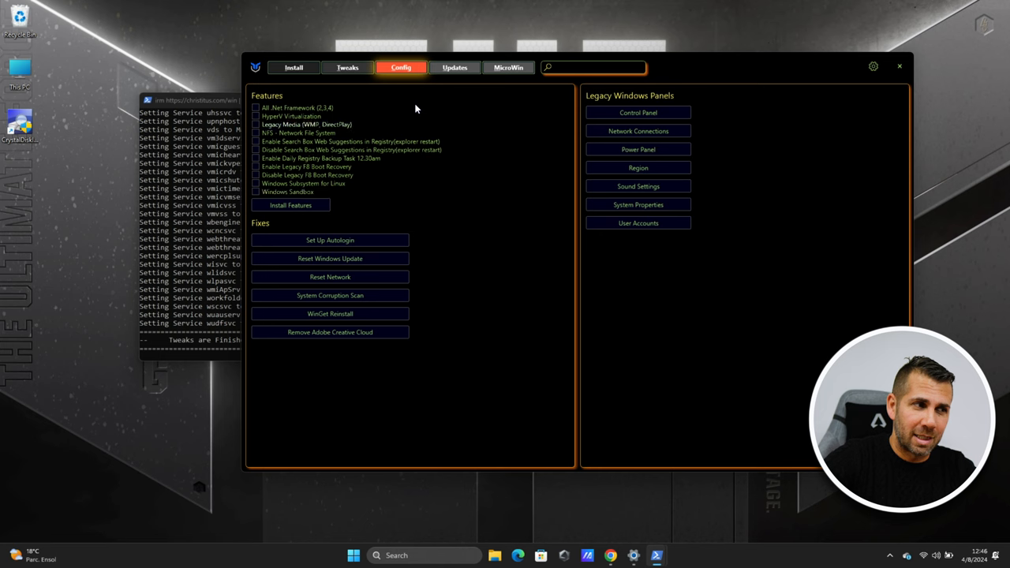
# View the Updates page with its Default, Security (Recommended) and Disable ALL Updates presets
pyautogui.click(454, 67)
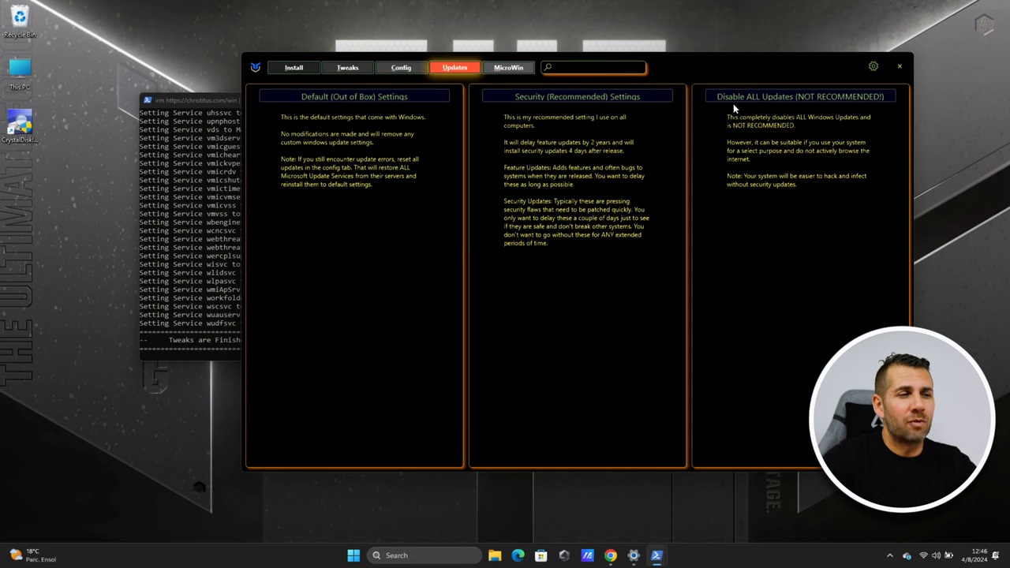
pyautogui.moveTo(595, 158)
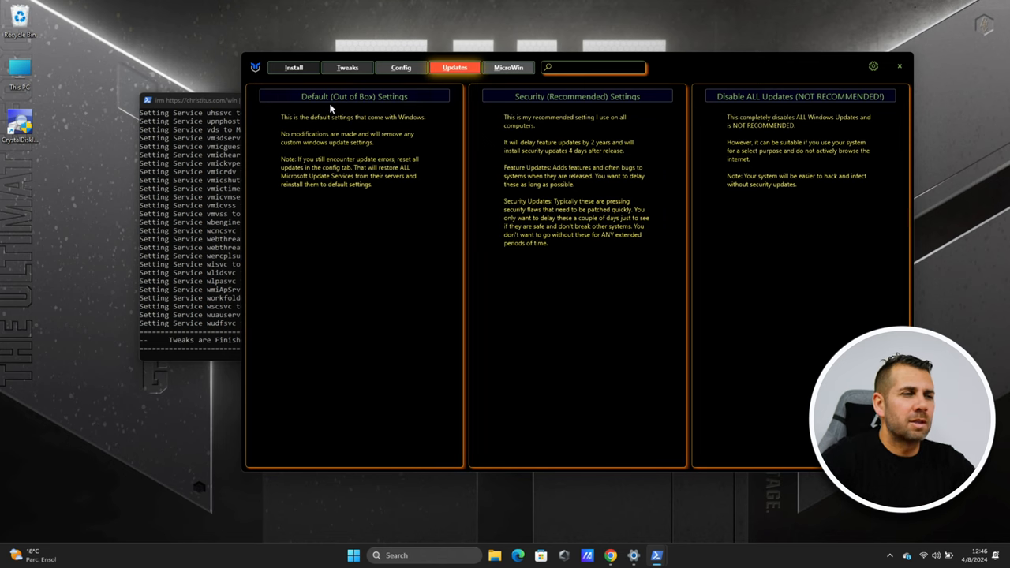
pyautogui.moveTo(405, 188)
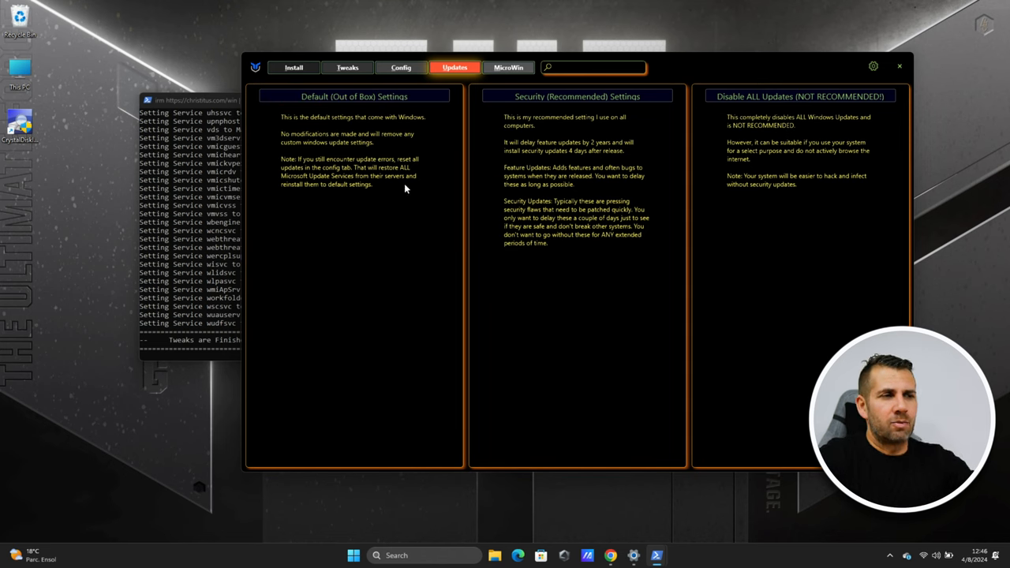
pyautogui.moveTo(578, 97)
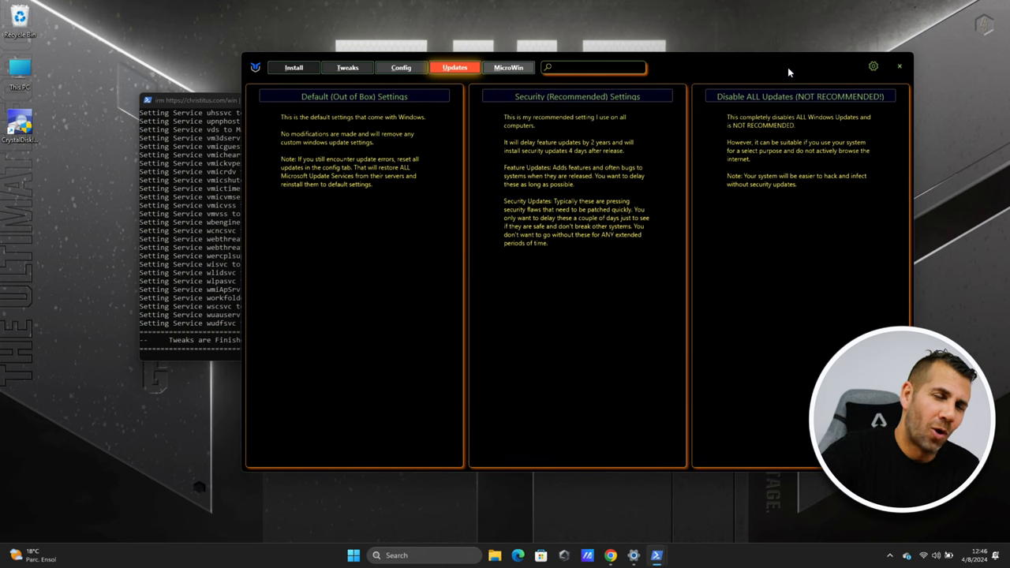
pyautogui.moveTo(793, 72)
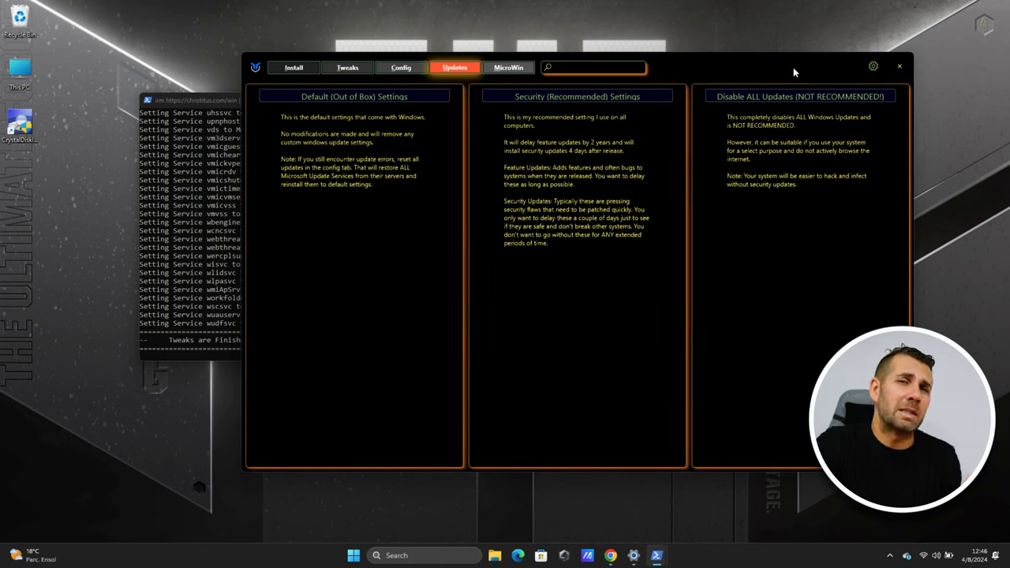
pyautogui.moveTo(783, 63)
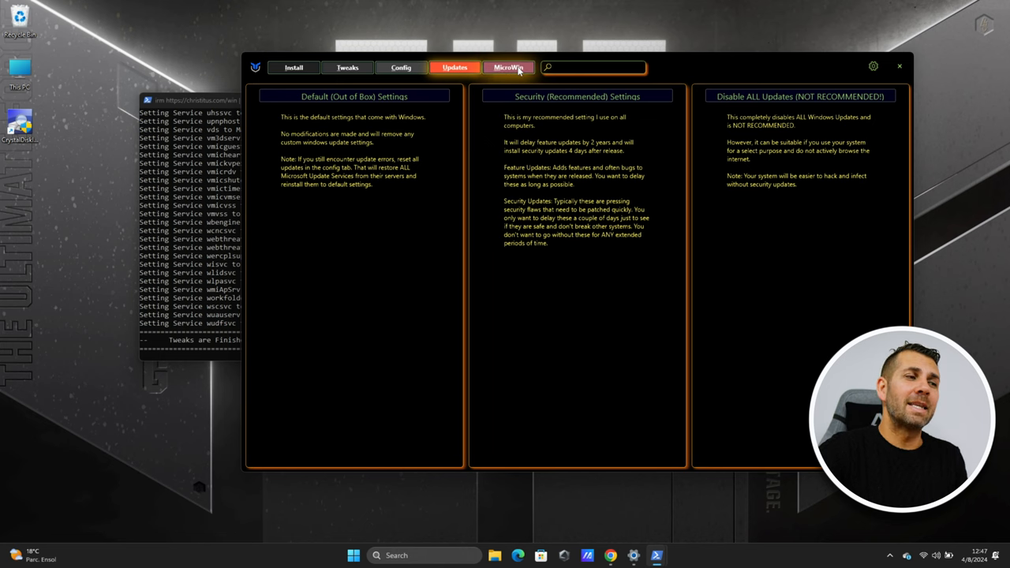
# Browse the MicroWin page's features and custom Windows 11 ISO instructions
pyautogui.click(508, 67)
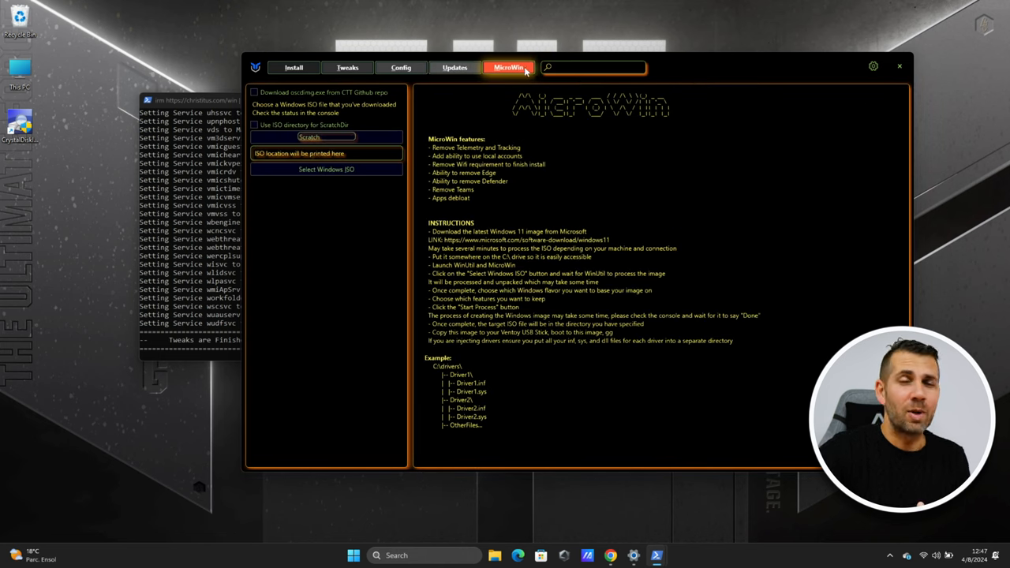
pyautogui.moveTo(596, 206)
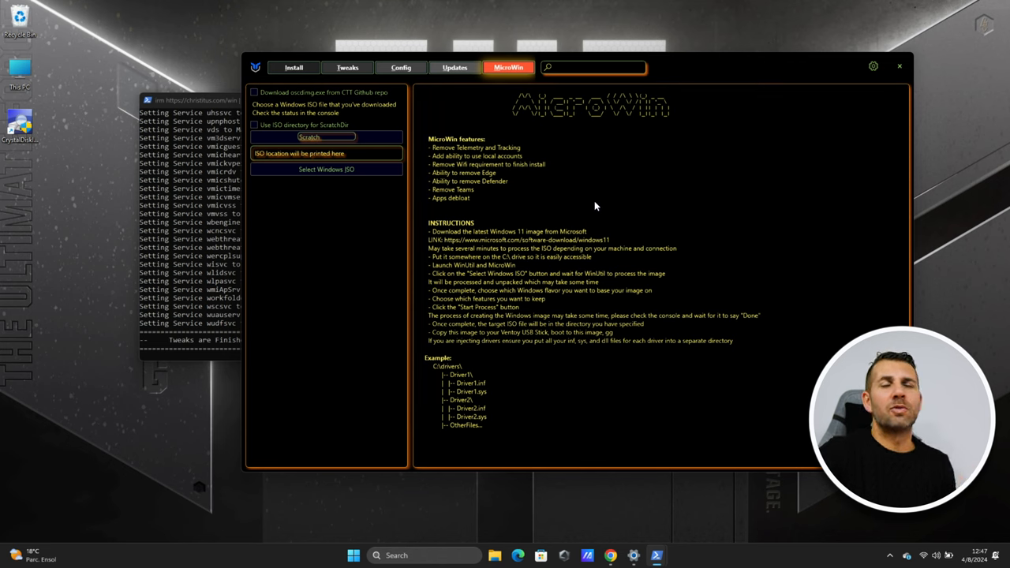
pyautogui.moveTo(612, 174)
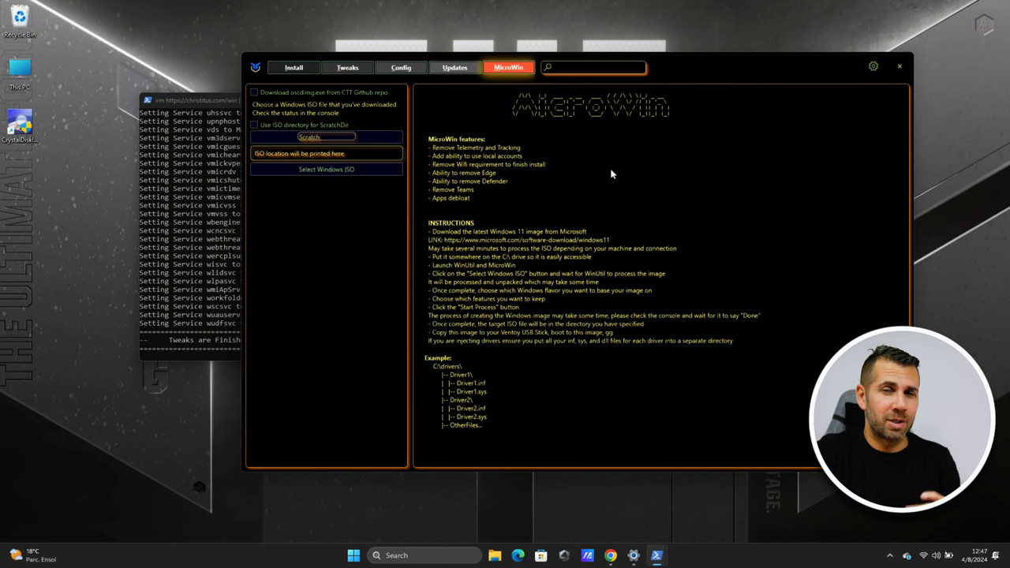
pyautogui.moveTo(618, 183)
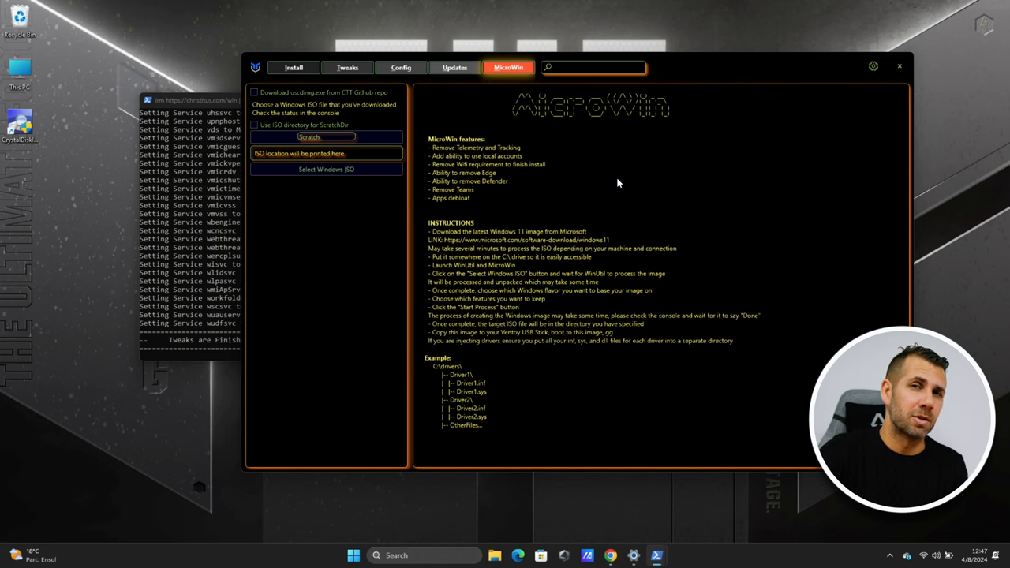
pyautogui.moveTo(649, 149)
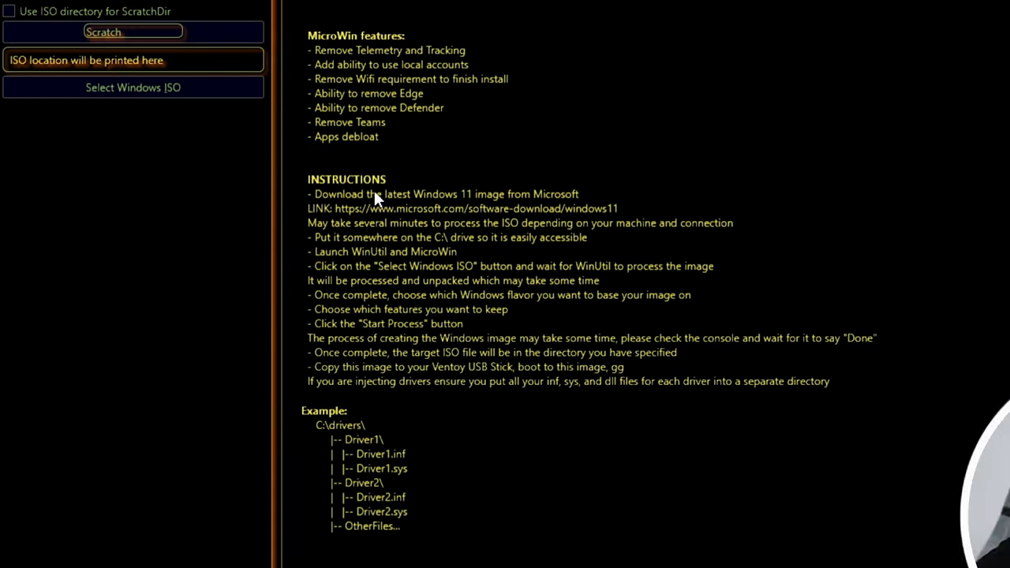
pyautogui.moveTo(344, 199)
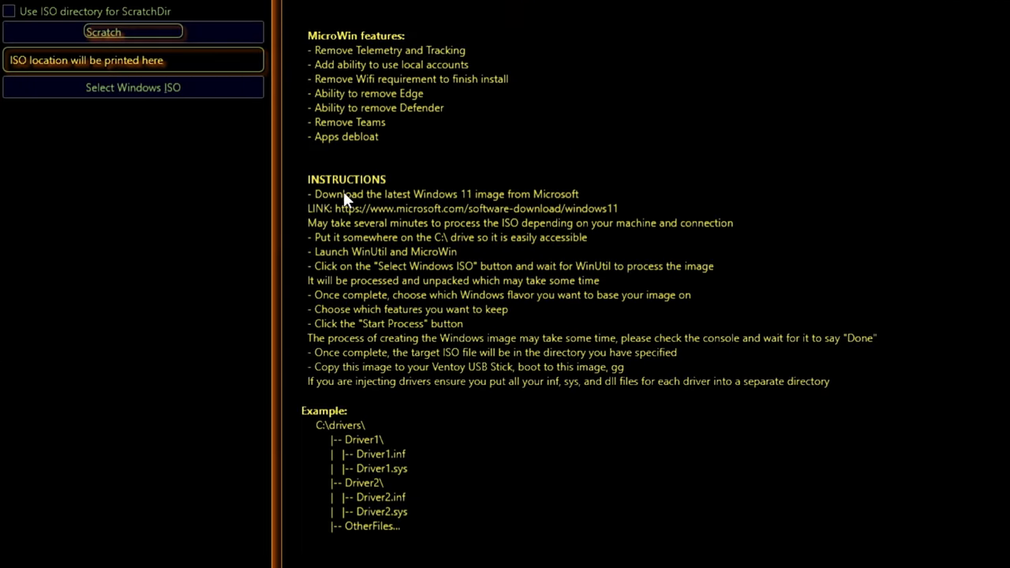
pyautogui.moveTo(567, 188)
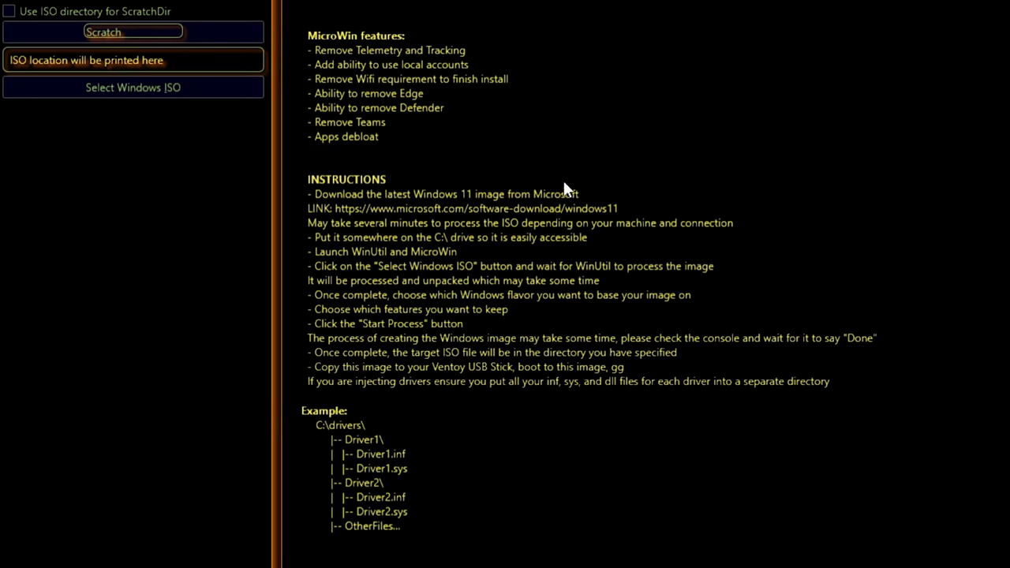
pyautogui.moveTo(535, 248)
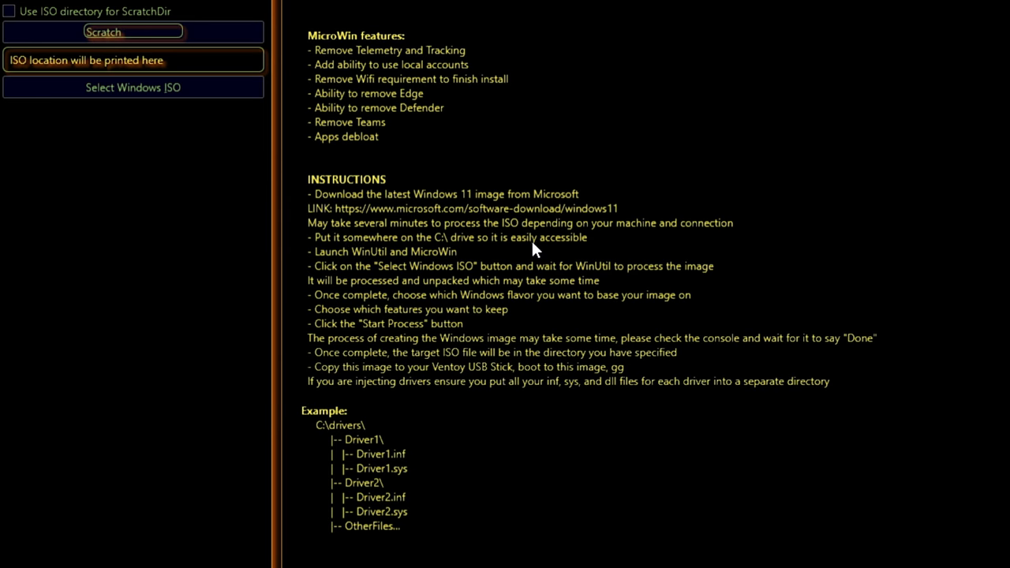
pyautogui.moveTo(433, 243)
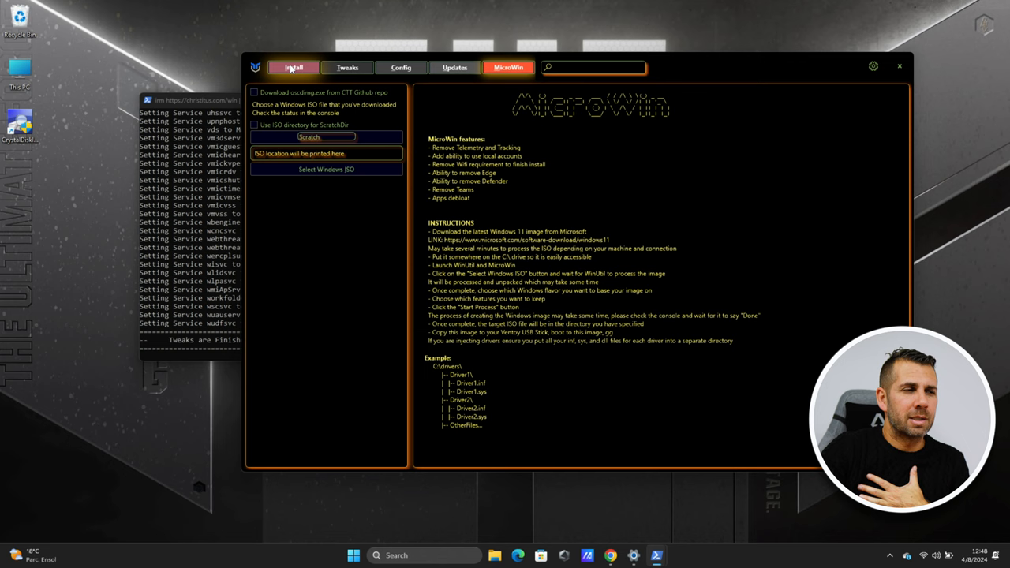
pyautogui.moveTo(508, 67)
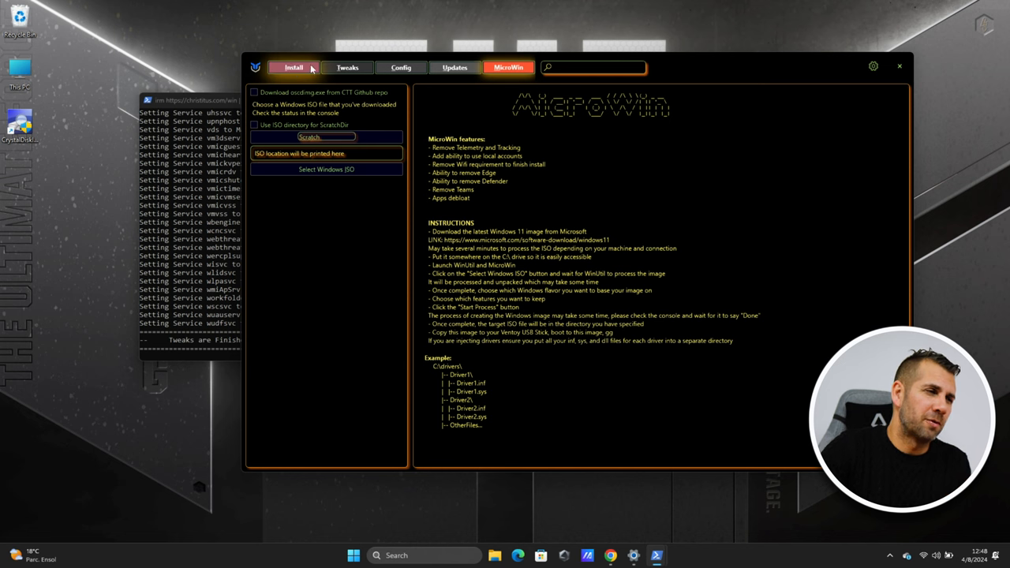
# Briefly check the Tweaks page, then return to the Install app catalog
pyautogui.click(347, 67)
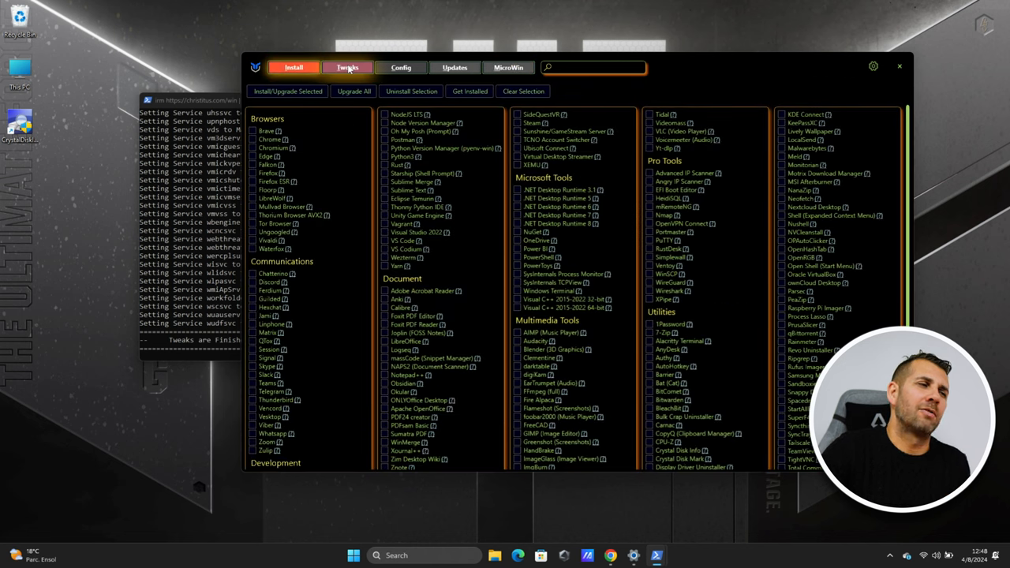
pyautogui.click(401, 67)
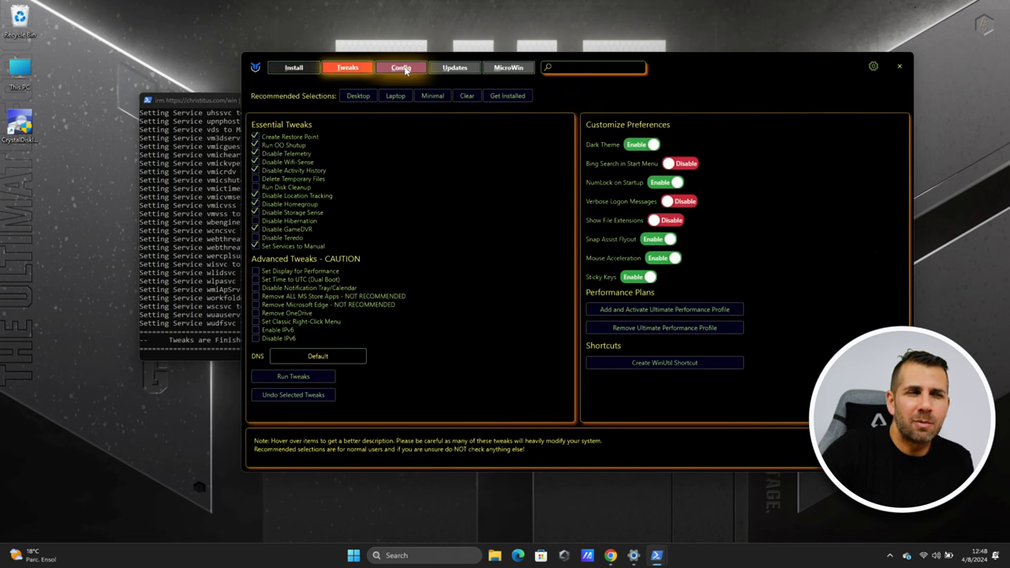
pyautogui.click(293, 67)
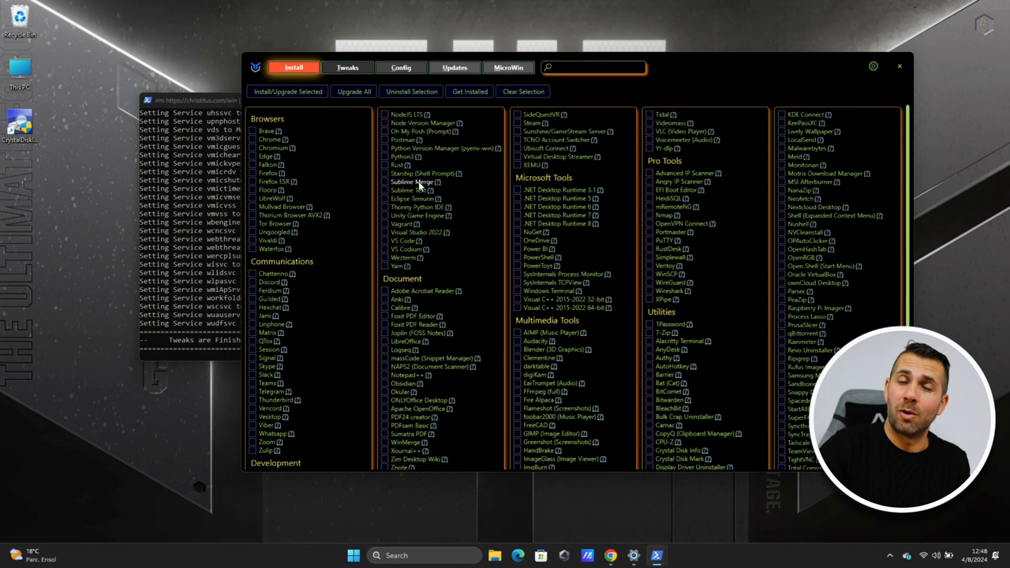
pyautogui.moveTo(412, 182)
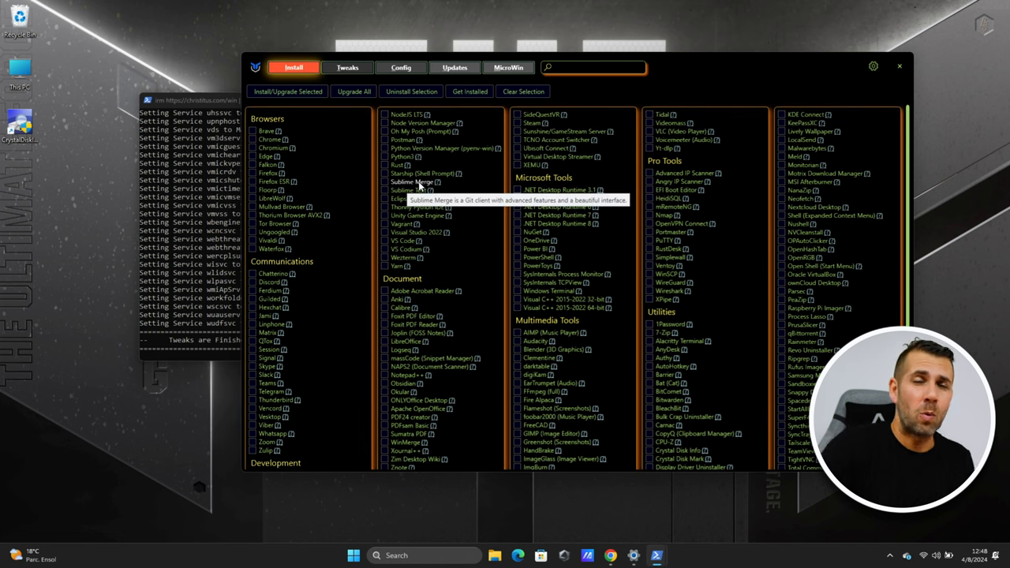